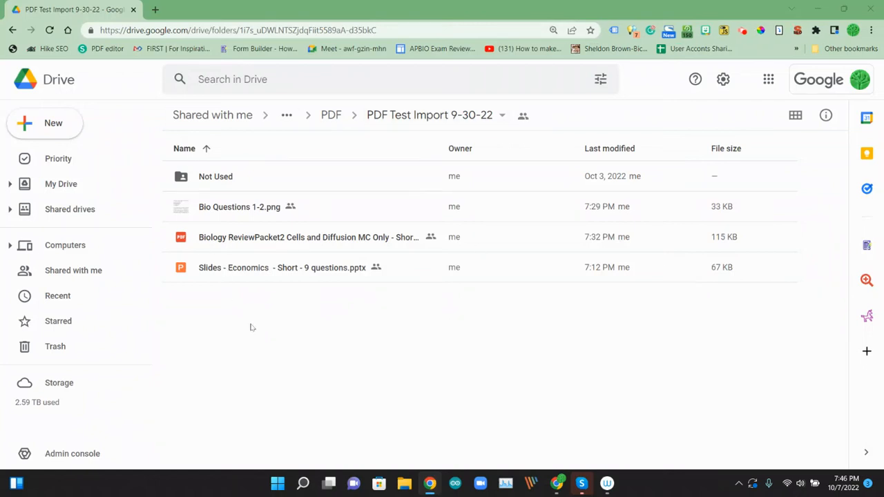
mouse_move(280, 285)
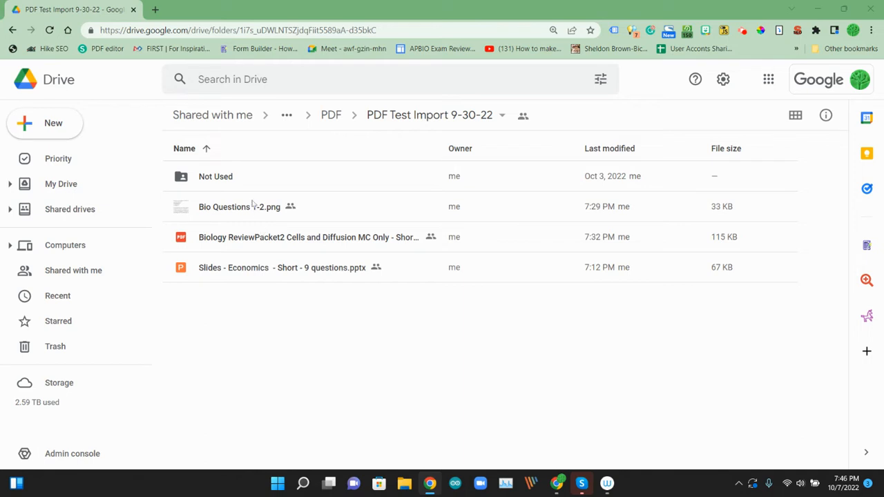
Review the Bio Questions image and the biology review PDF source files in Drive
double_click(239, 208)
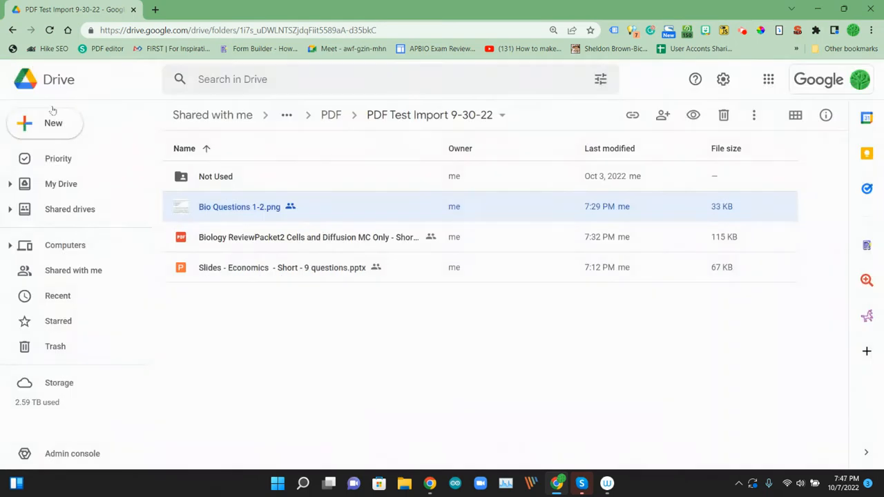
double_click(308, 237)
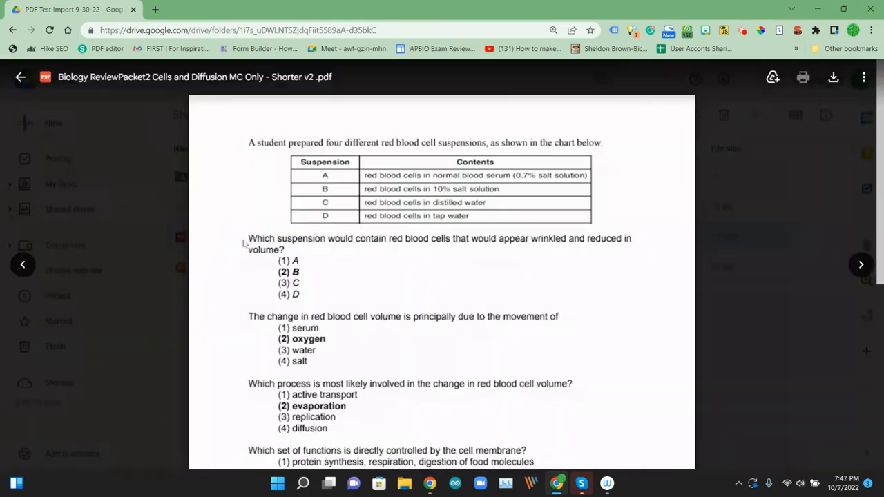
scroll(down, 3)
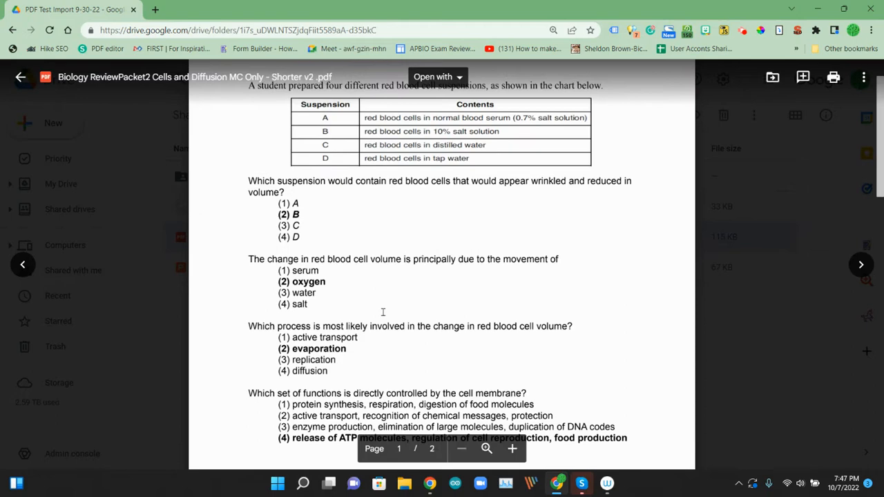
scroll(down, 3)
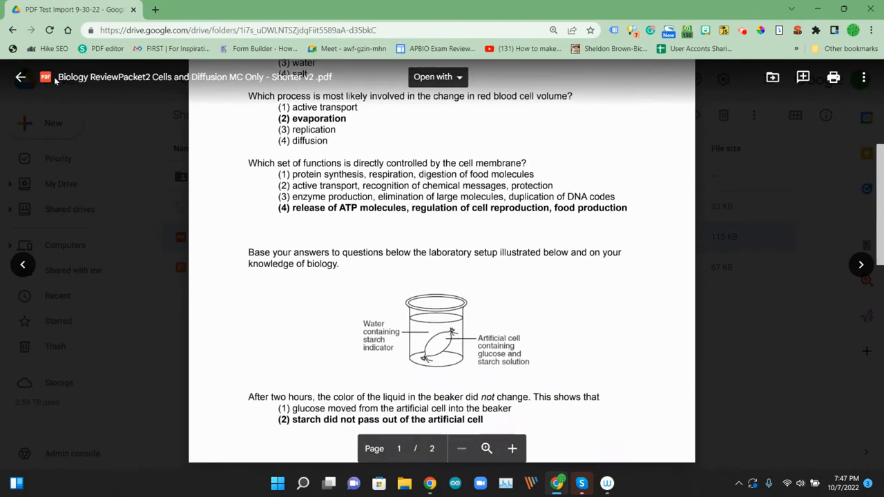
click(21, 78)
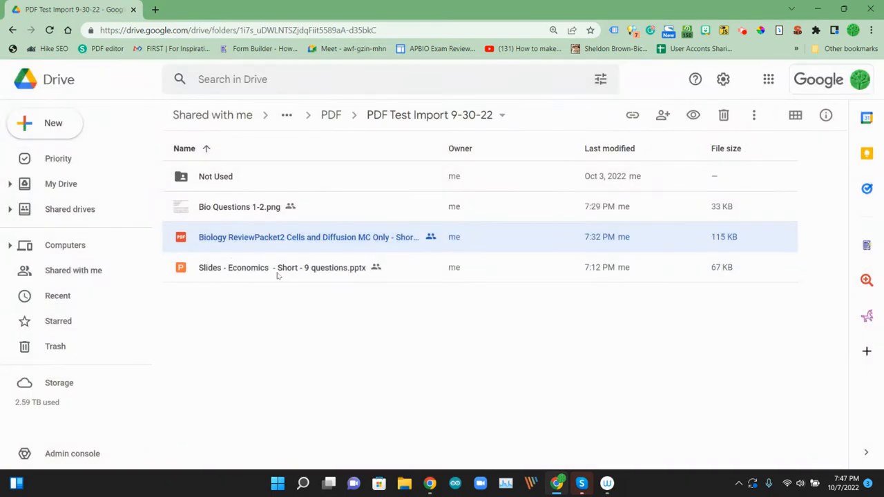
mouse_move(278, 268)
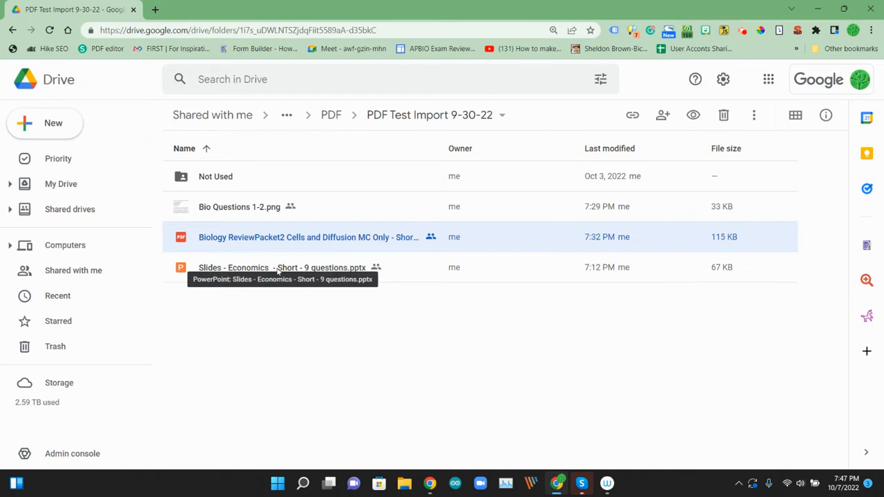
Review the three question slides in the economics PowerPoint, then return to the Drive folder
double_click(278, 269)
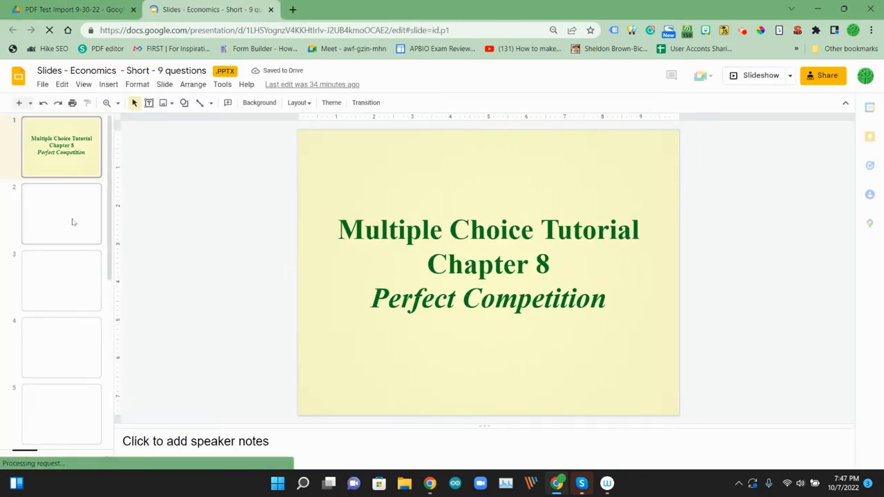
click(61, 214)
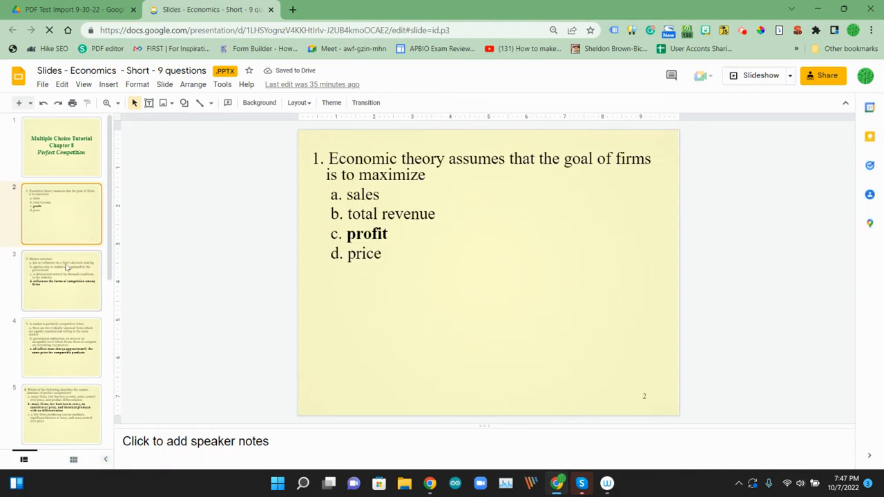
click(60, 279)
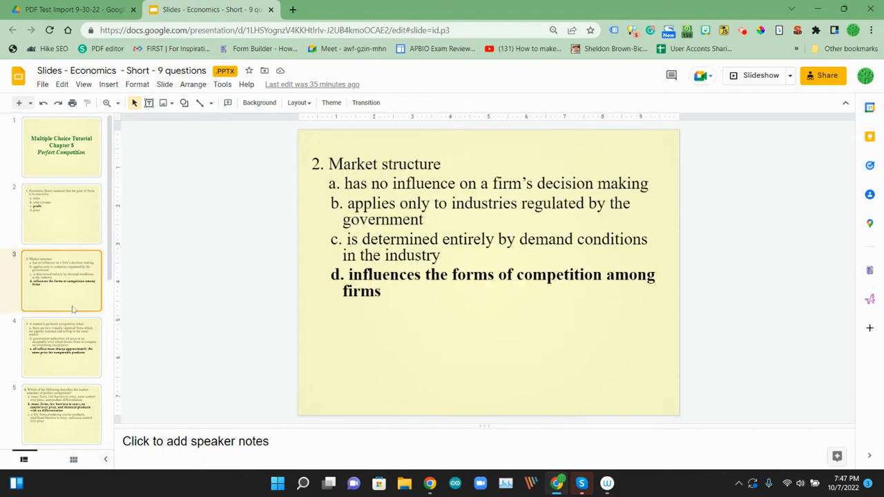
click(61, 349)
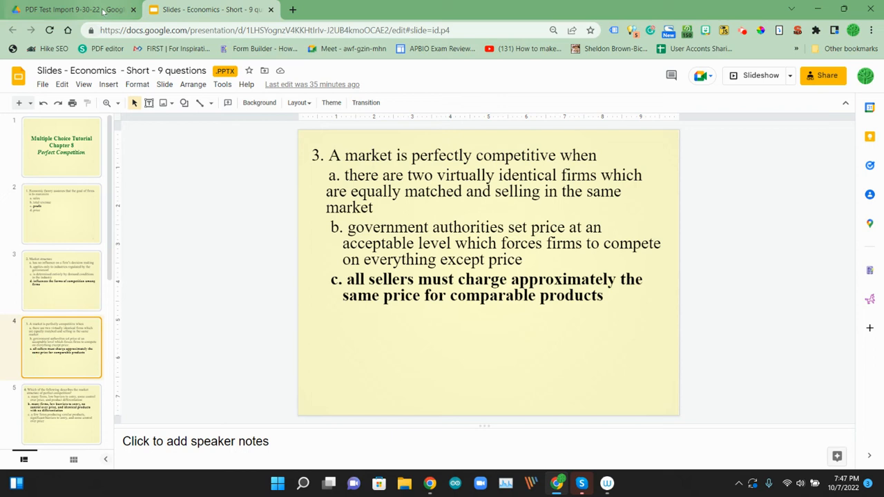
click(76, 11)
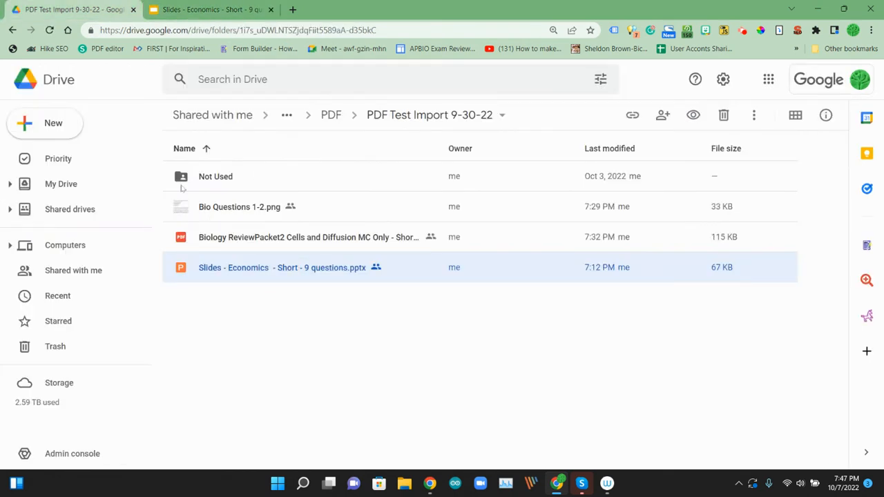
mouse_move(235, 312)
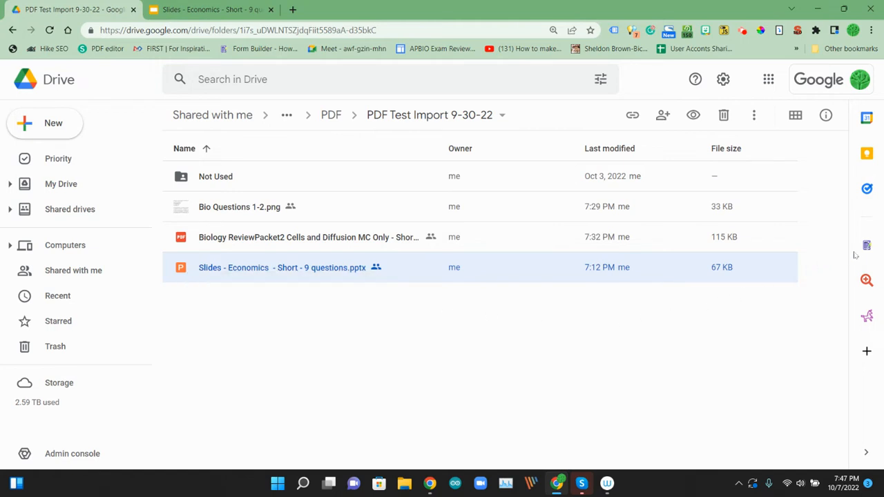
mouse_move(868, 246)
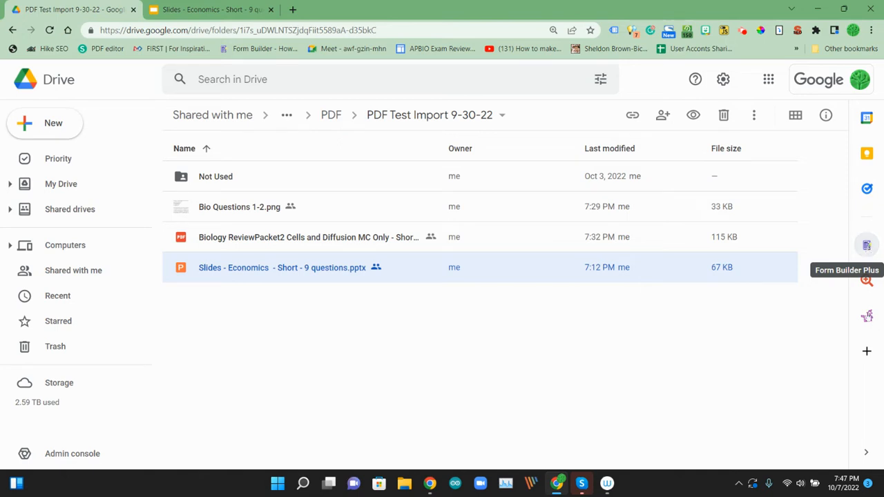
mouse_move(865, 351)
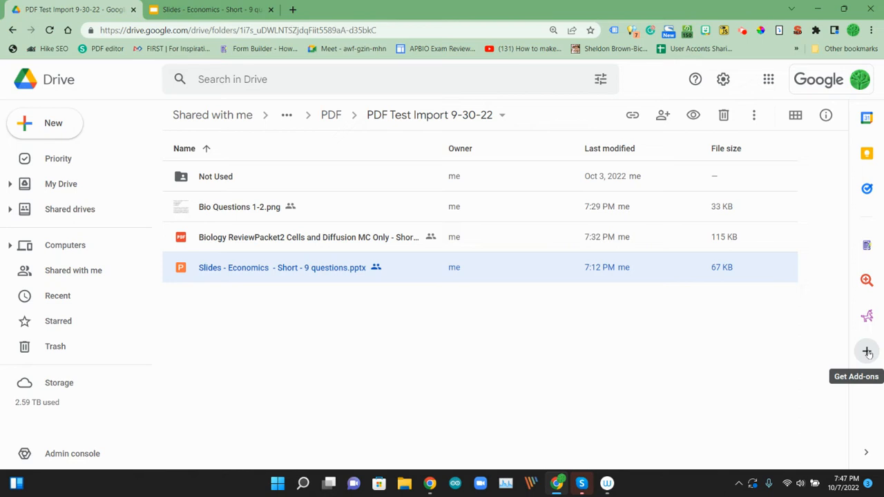
mouse_move(866, 246)
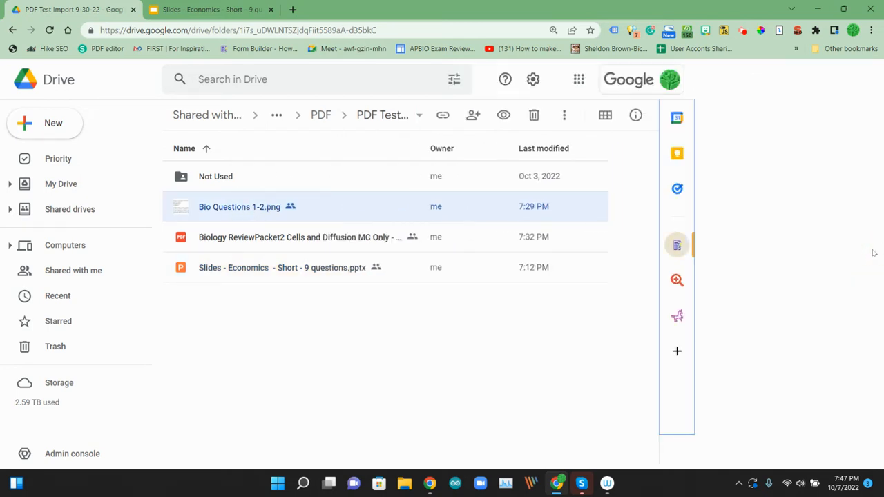
Launch Form Builder Plus and analyze the Bio Questions image, converting it to a Google Doc
click(677, 246)
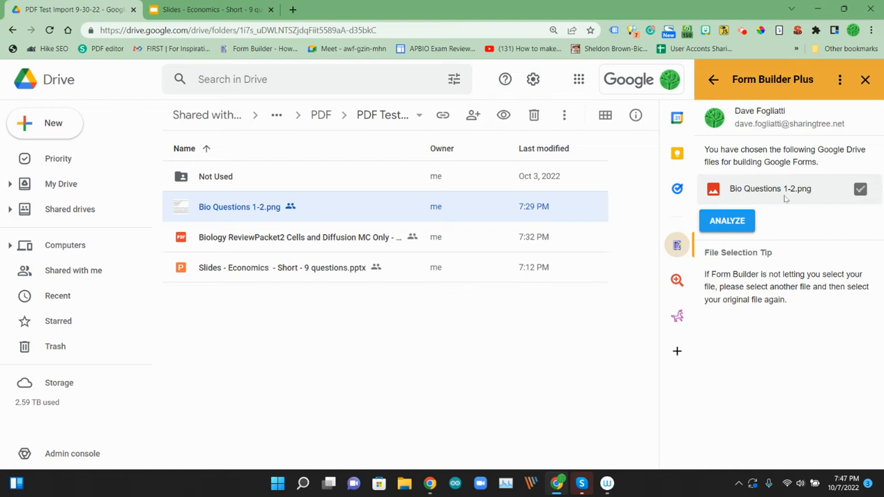
click(727, 221)
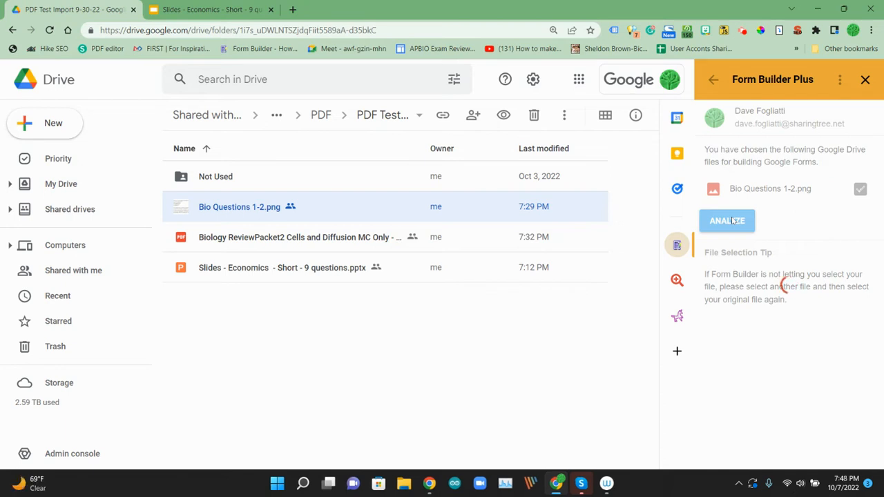
click(726, 221)
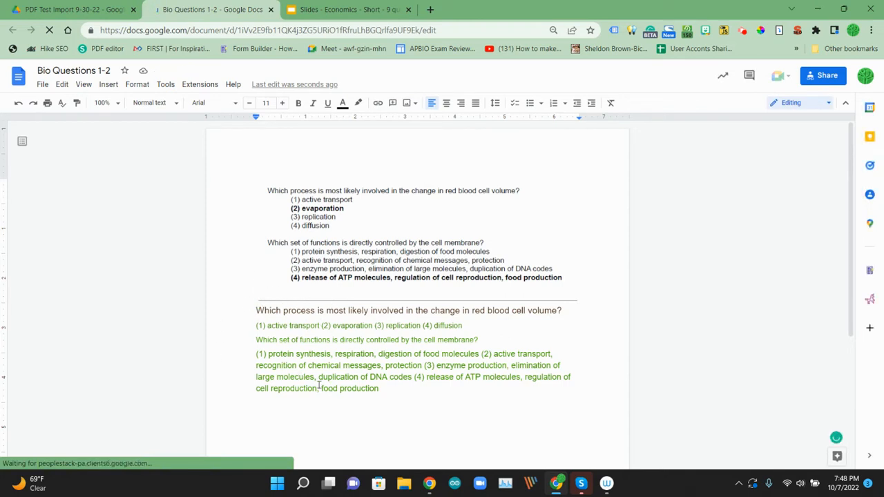
click(69, 11)
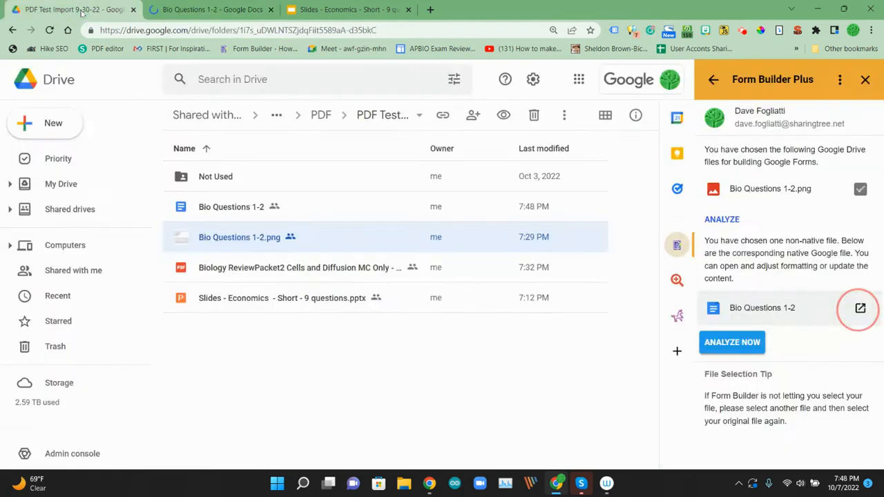
Analyze the converted Bio Questions doc so three parsed questions are listed, and start the preview
click(732, 343)
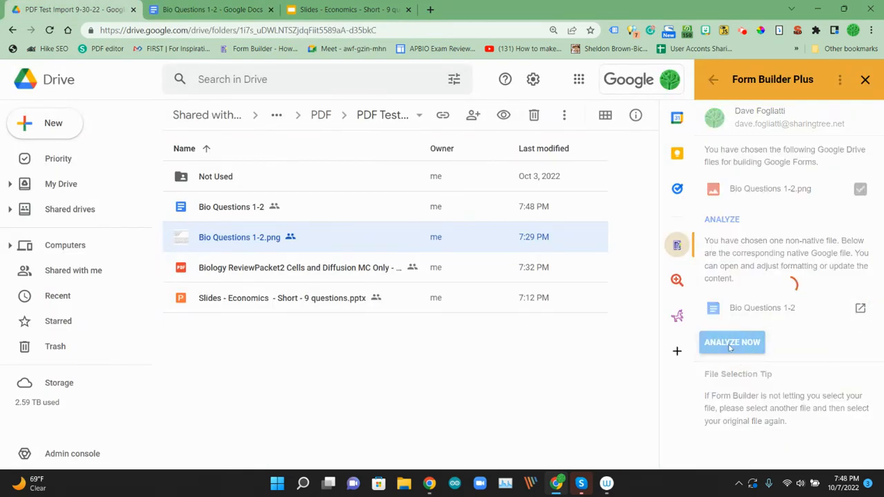
click(732, 343)
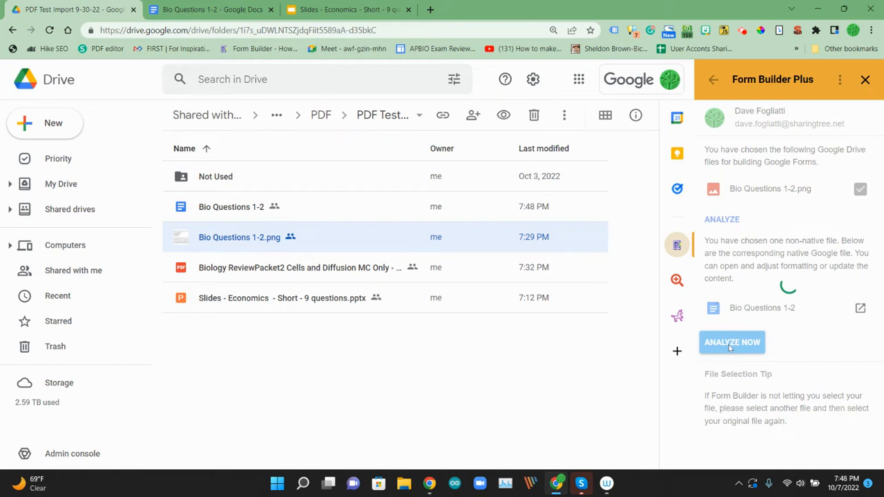
click(732, 343)
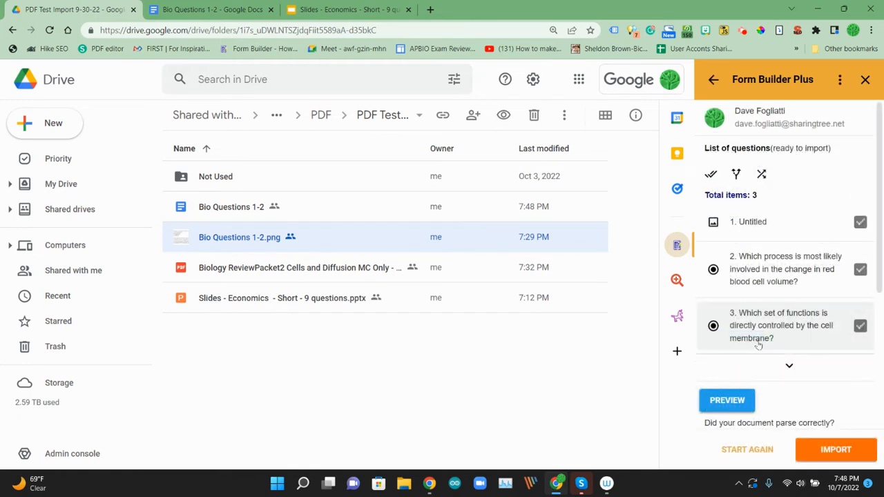
click(726, 400)
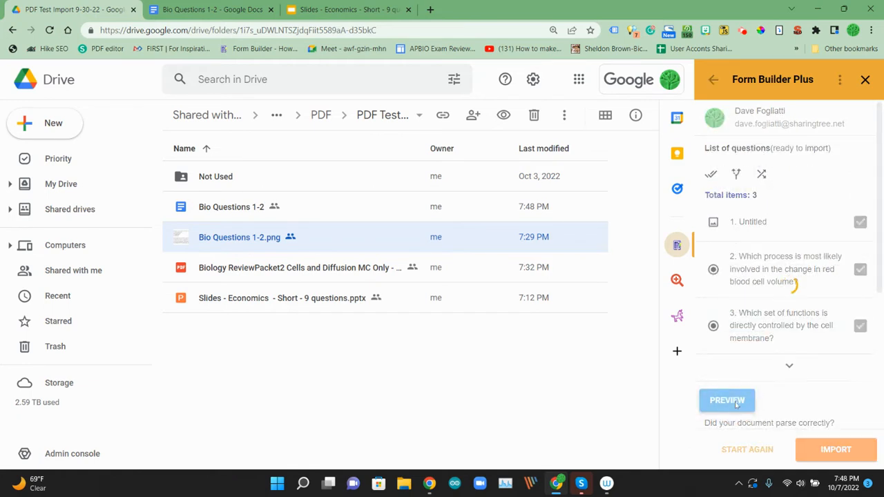
Remove the untitled image item, key active transport and release of ATP molecules as correct, and confirm
click(726, 401)
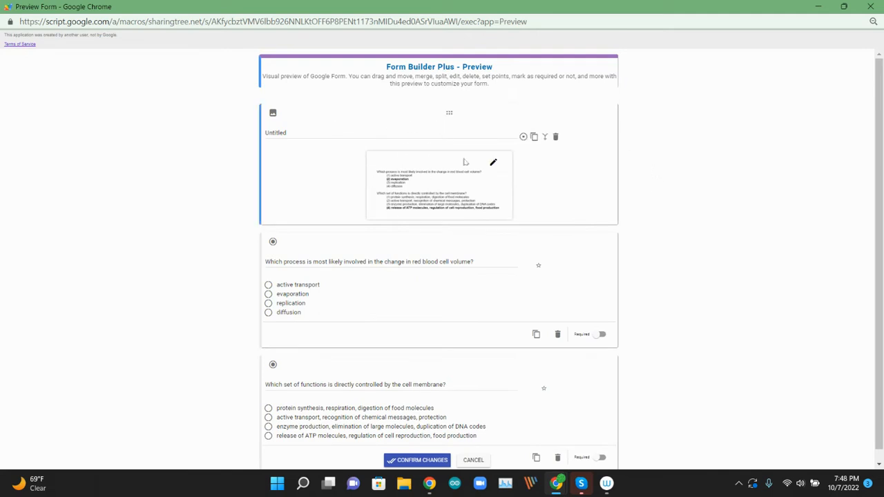
mouse_move(273, 113)
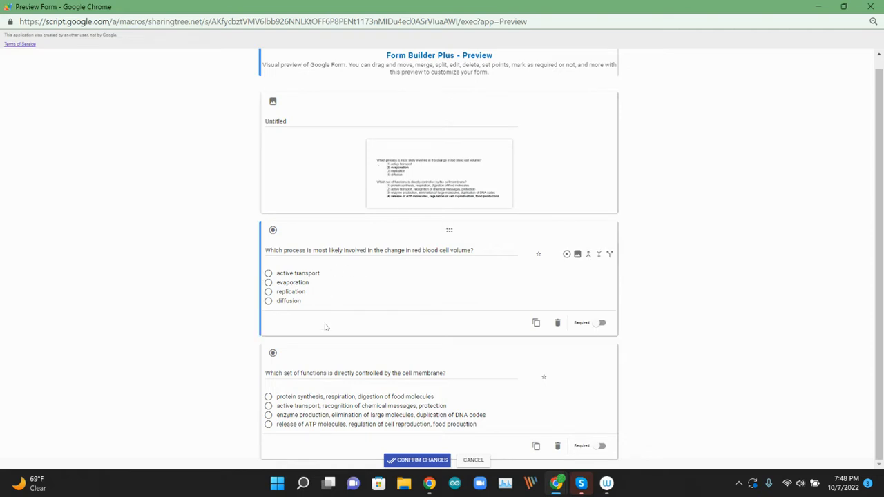
mouse_move(308, 315)
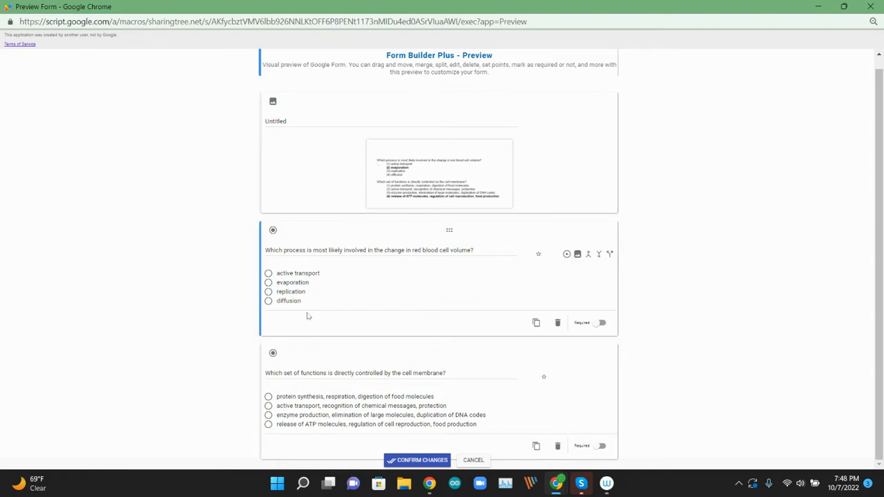
mouse_move(391, 284)
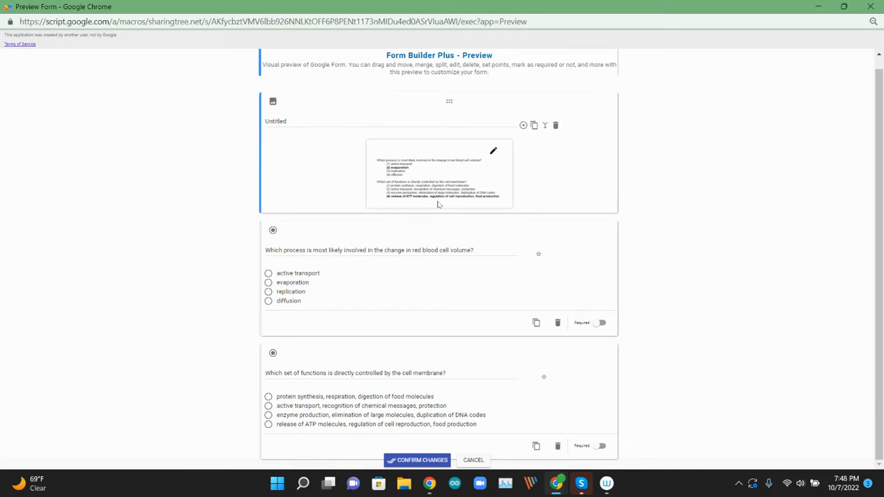
mouse_move(556, 126)
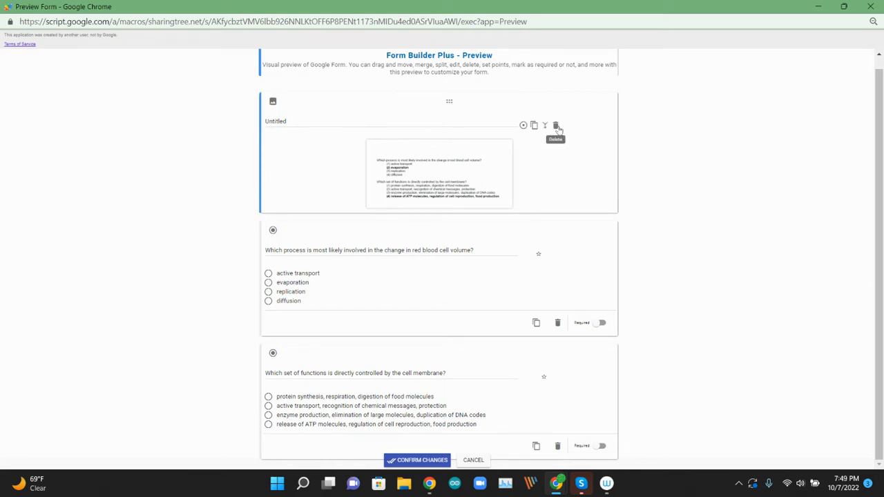
click(558, 124)
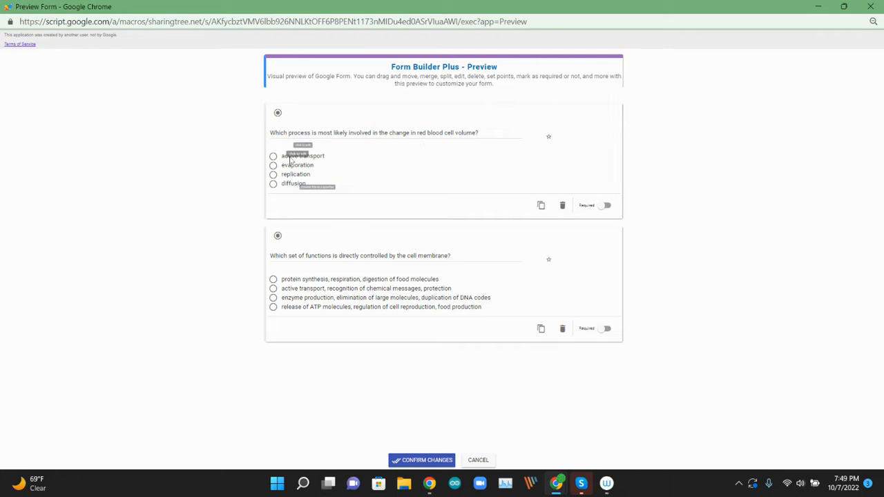
click(274, 155)
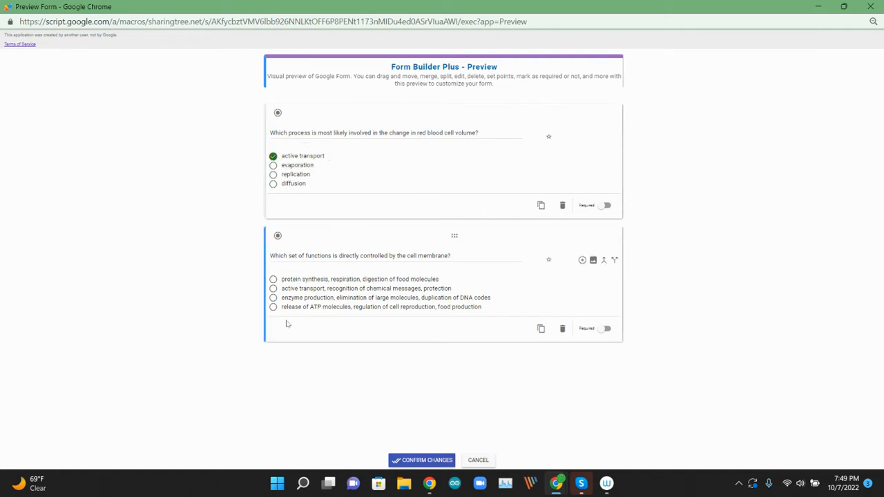
click(274, 307)
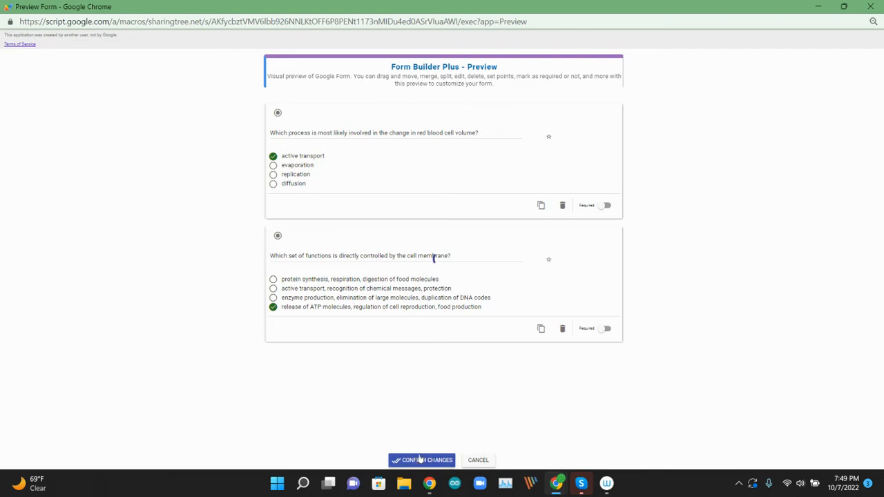
click(422, 460)
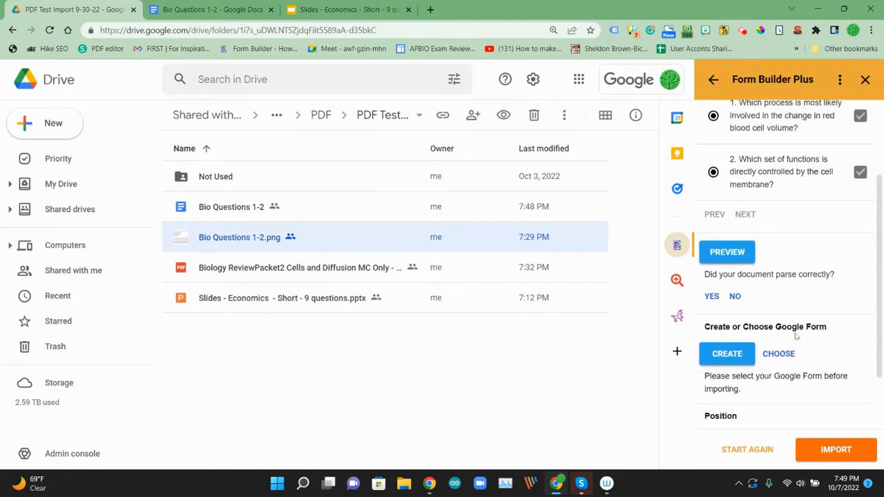
Create a new Google Form named Test 1 and import the two parsed biology questions into it
click(726, 354)
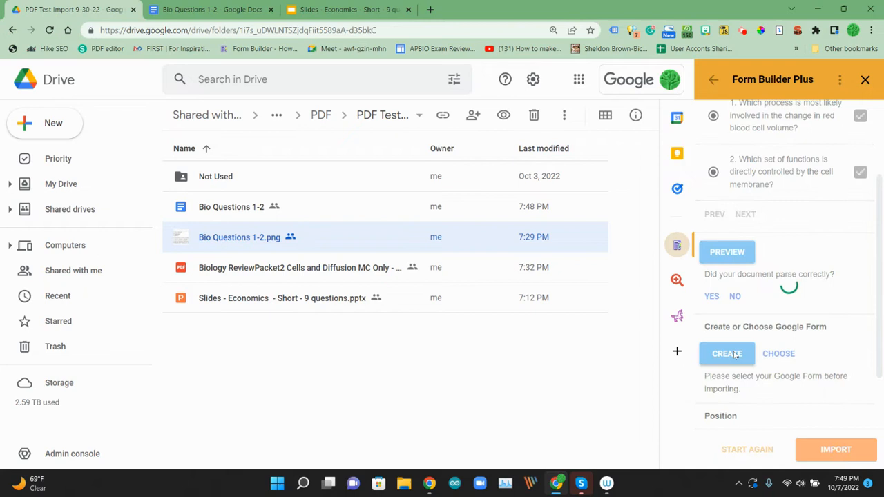
click(727, 353)
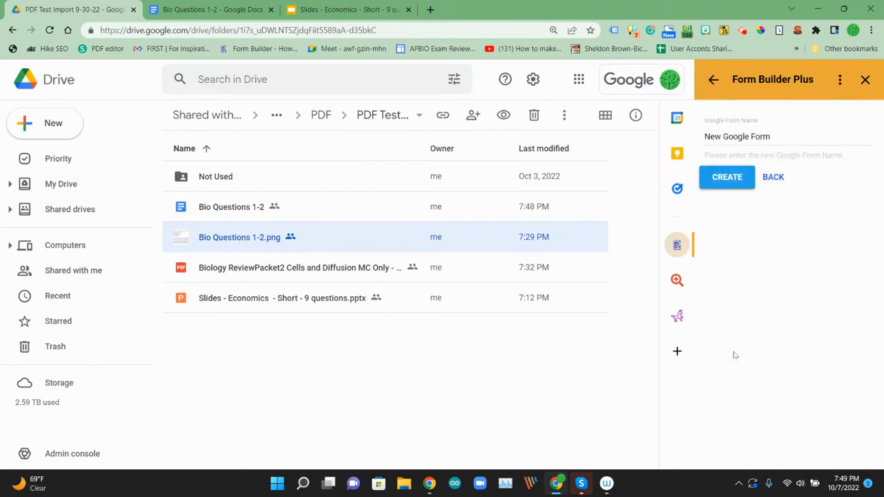
triple_click(738, 137)
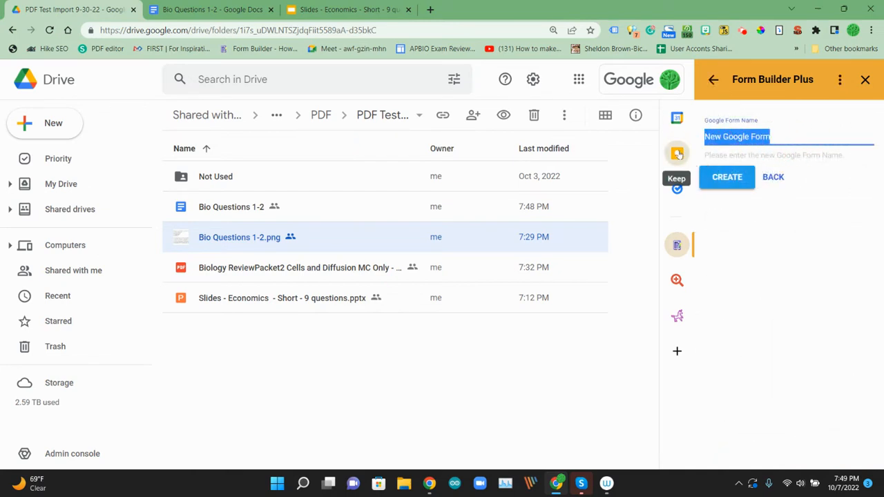
text(Test 1)
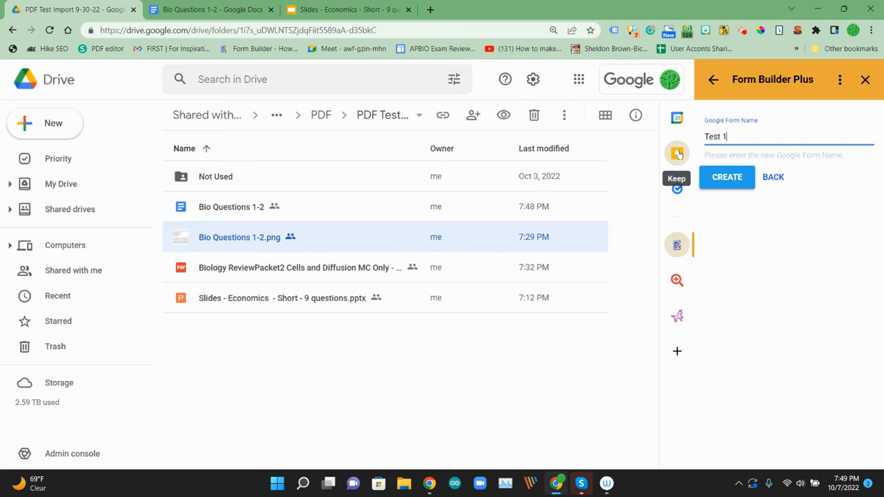
click(727, 177)
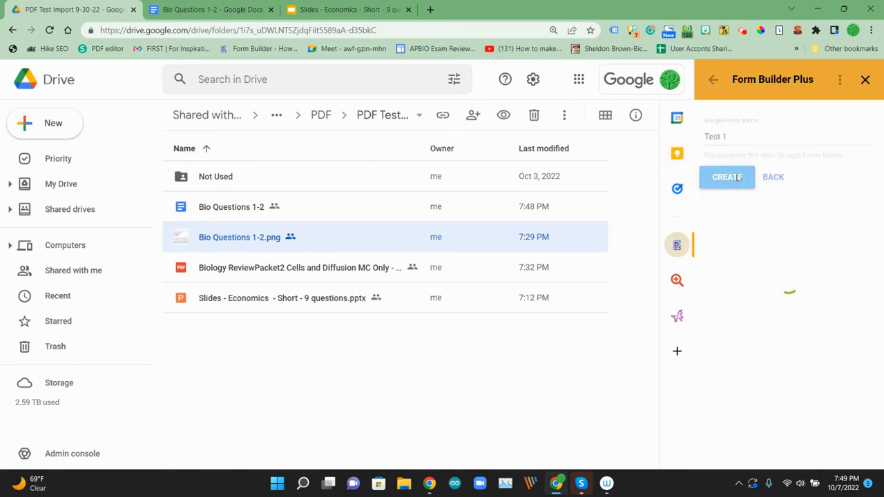
click(727, 177)
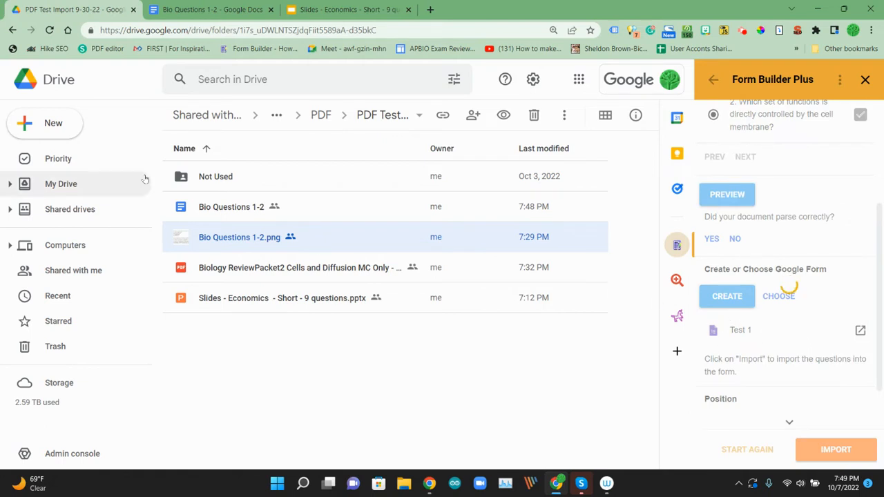
double_click(239, 237)
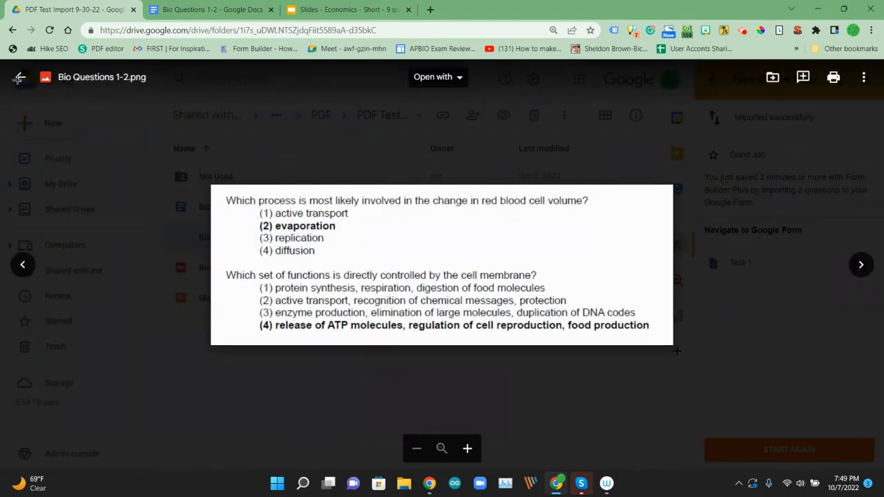
click(19, 78)
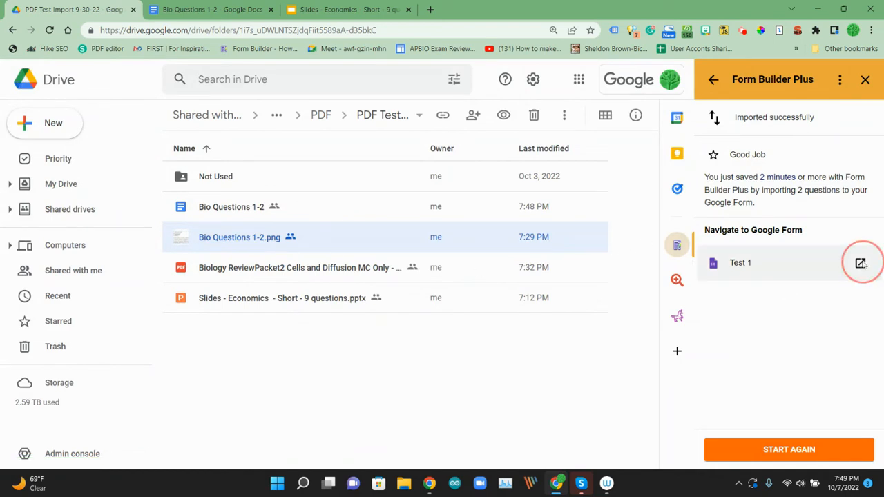
Open the Test 1 form to check the red blood cell question has active transport keyed
click(860, 263)
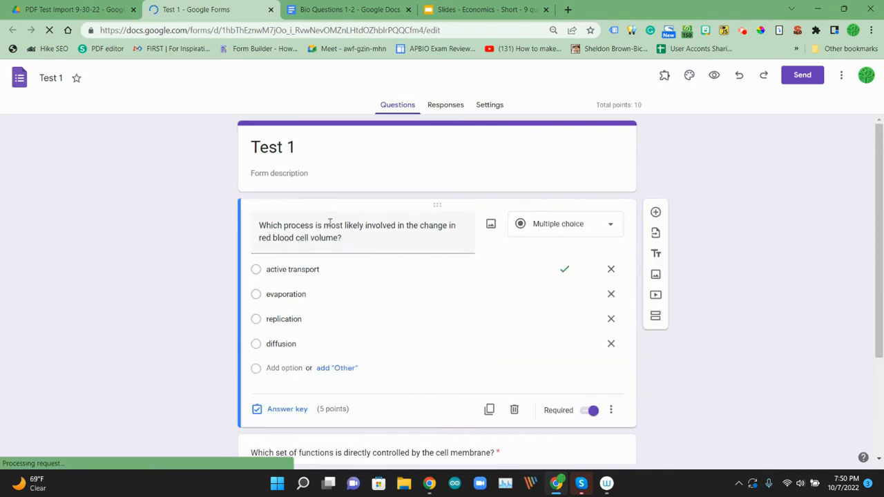
scroll(down, 3)
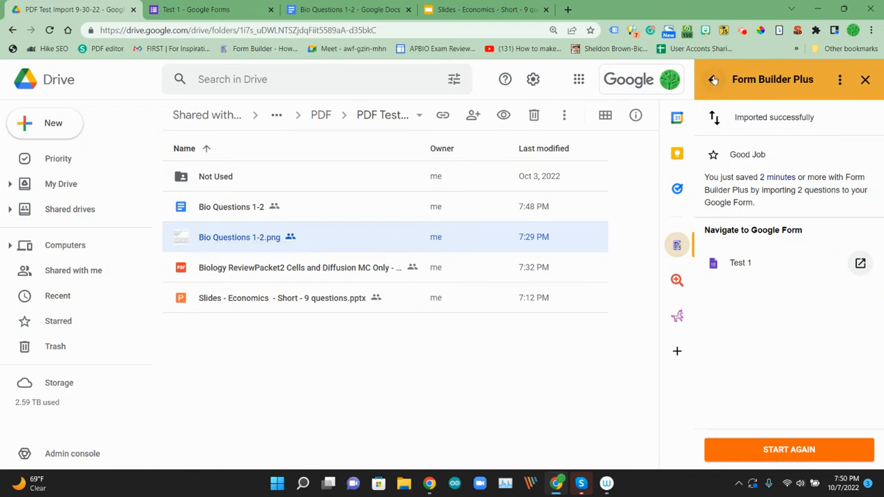
Start a fresh import with the Biology ReviewPacket2 PDF and convert it to a Google Doc
click(791, 451)
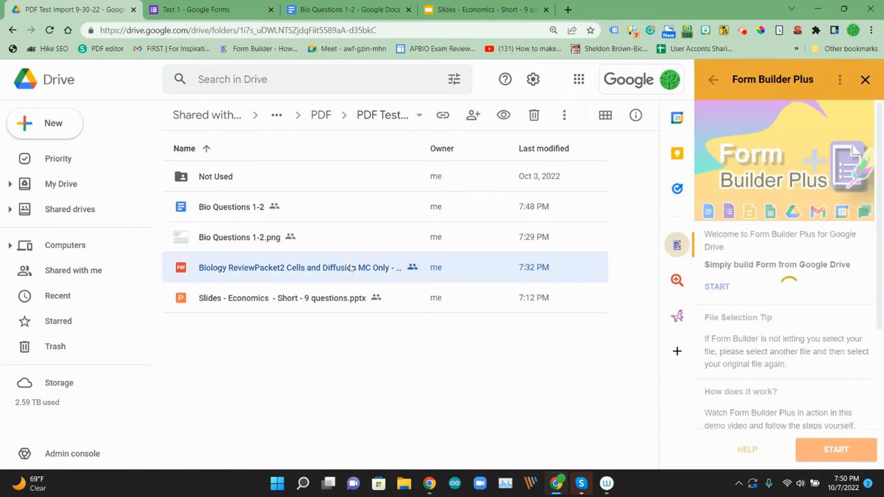
click(717, 286)
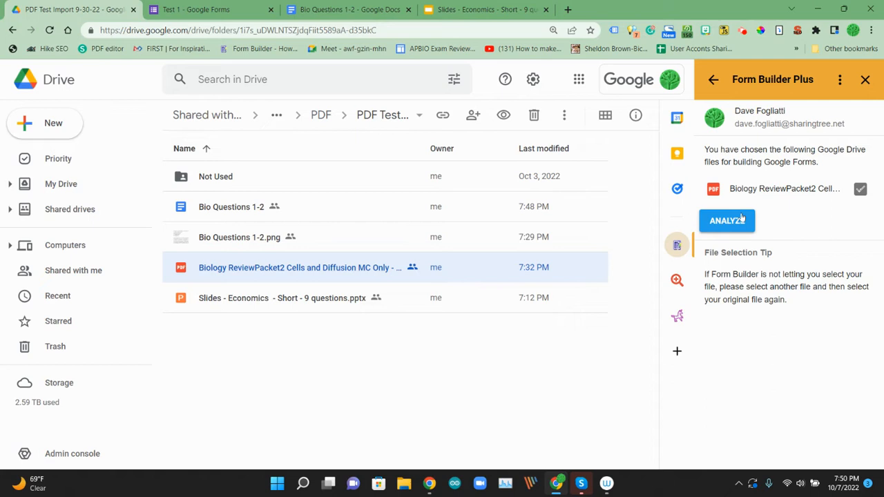
click(727, 221)
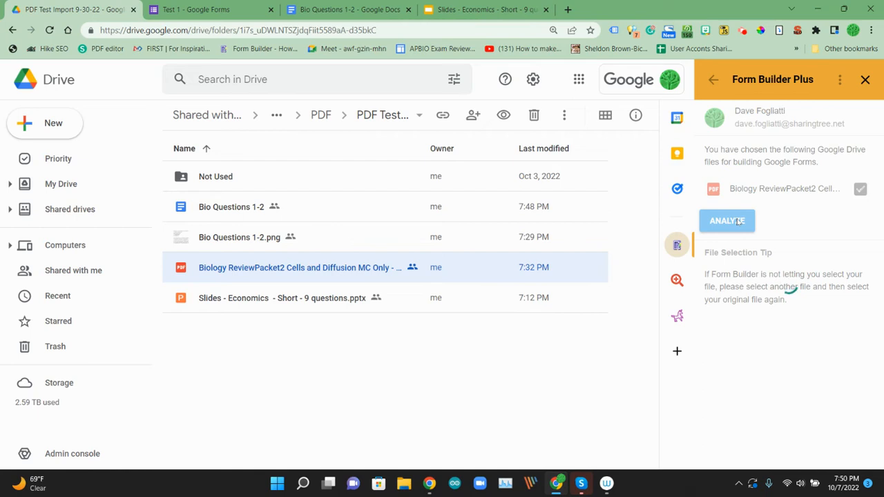
click(726, 221)
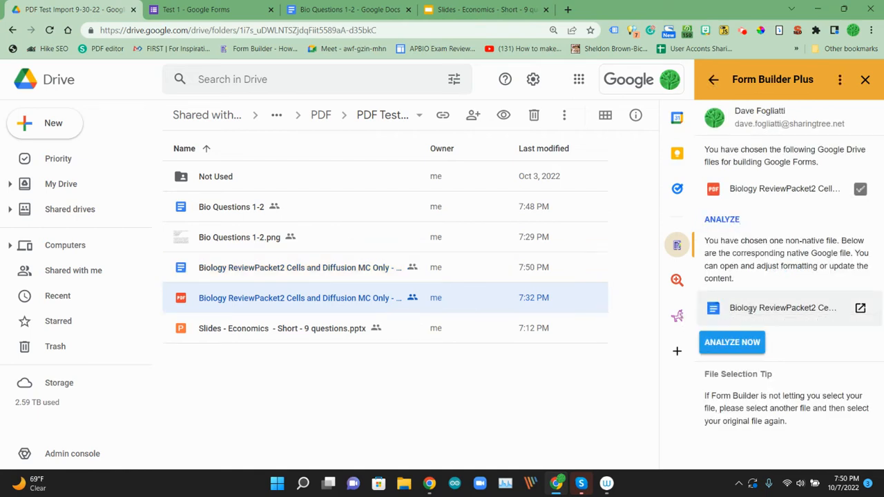
mouse_move(765, 308)
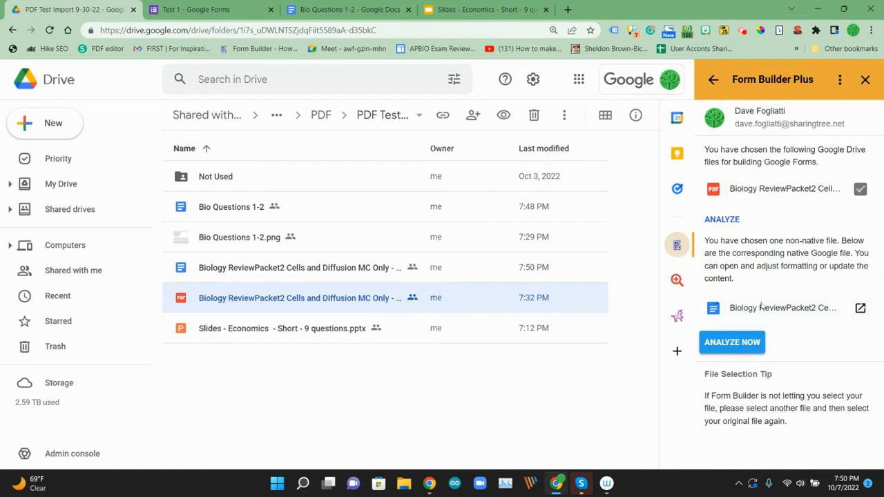
Parse the converted biology review doc into questions including the red-blood-cell suspension item
click(732, 343)
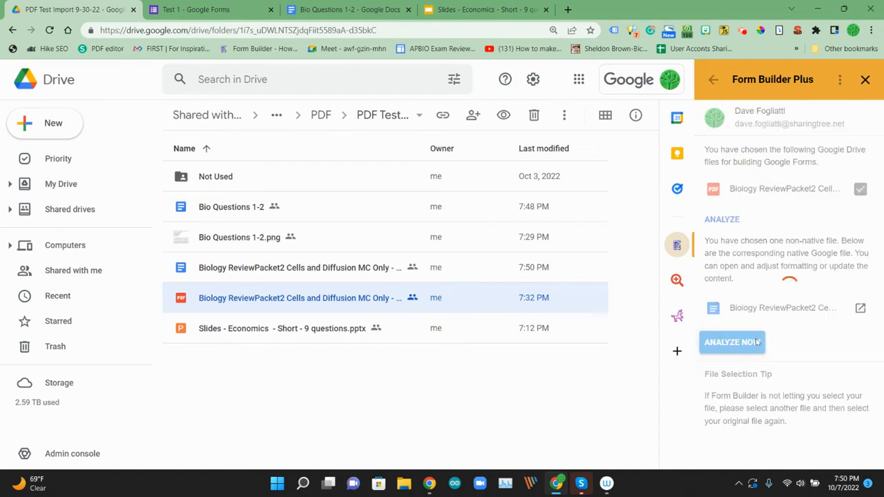
click(732, 343)
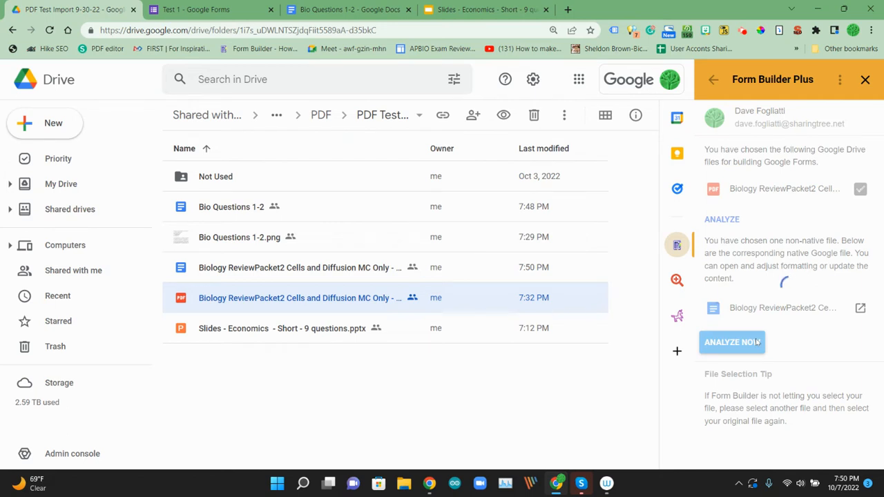
click(731, 343)
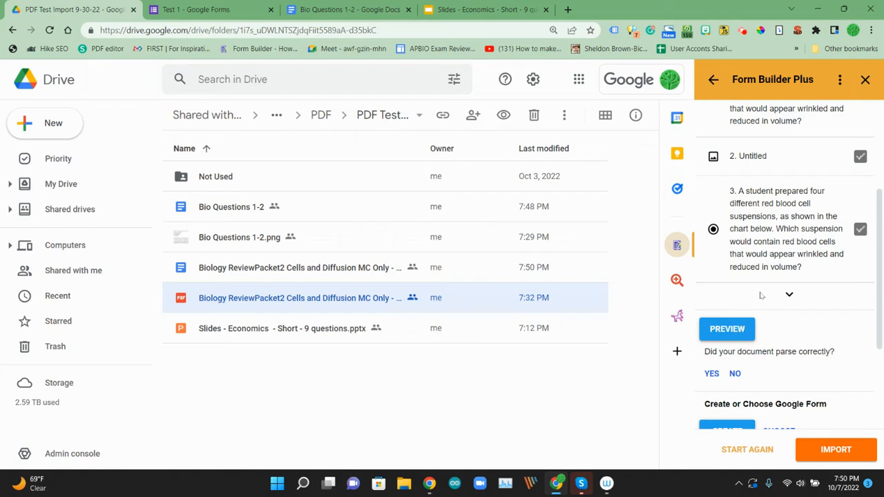
Preview the parsed PDF questions full screen with enlarged contents
click(726, 329)
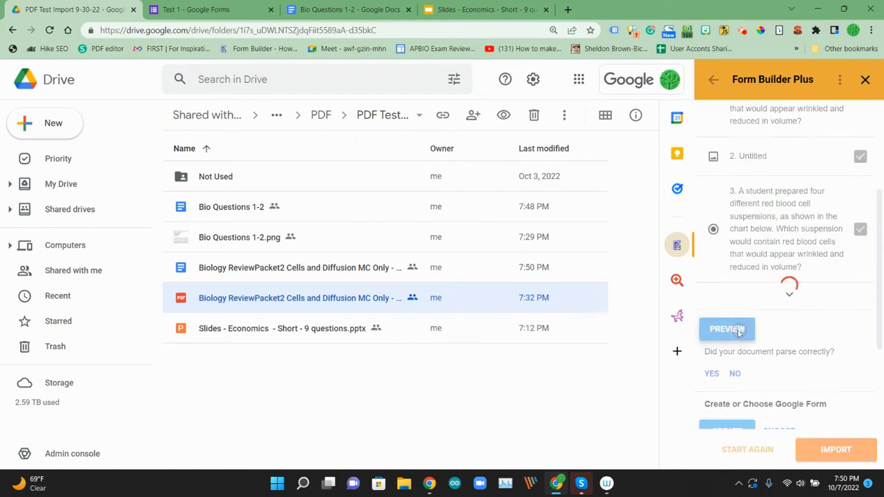
click(727, 329)
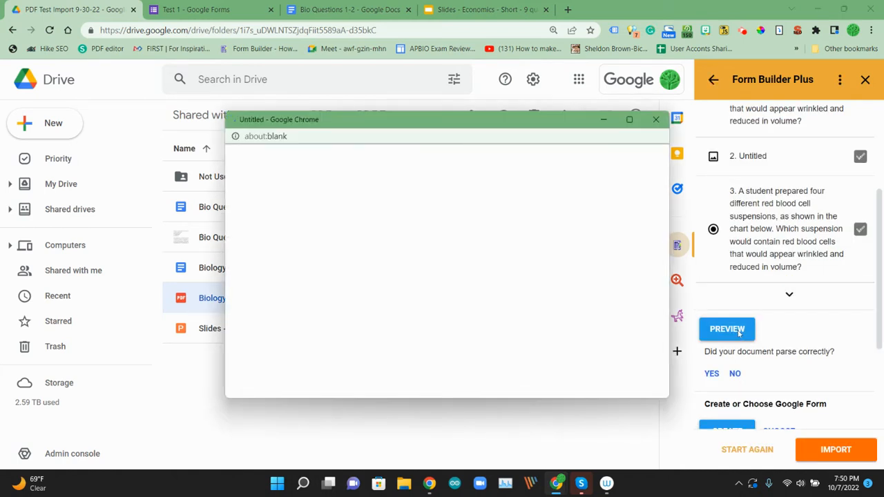
click(726, 329)
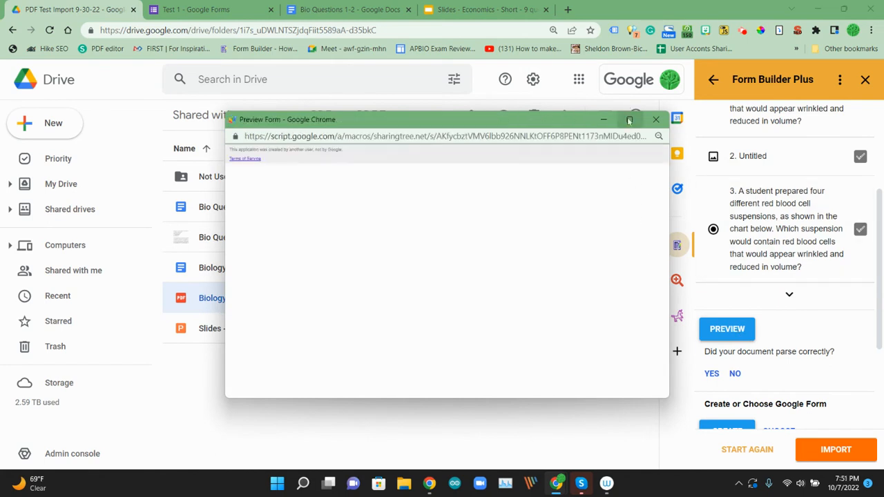
click(630, 119)
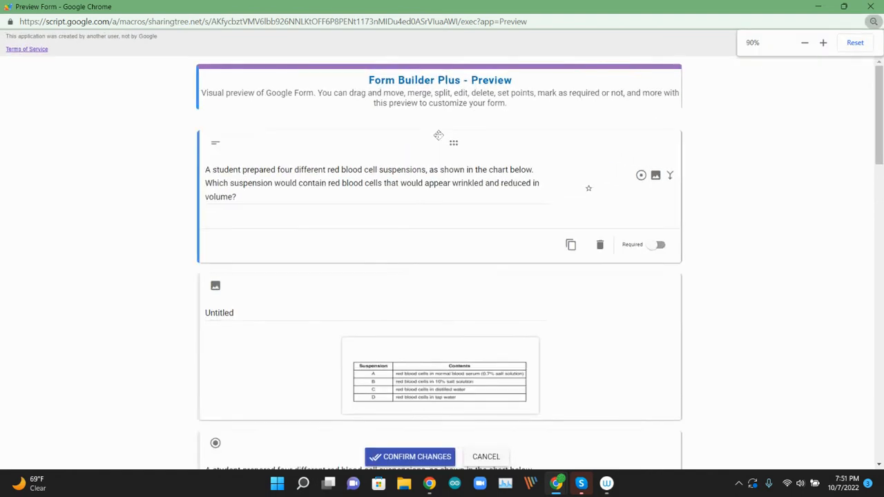
click(824, 41)
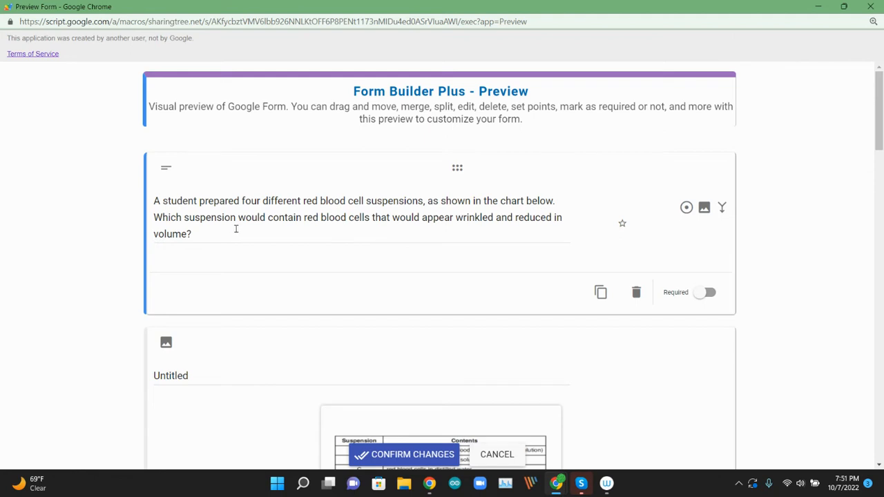
Merge the suspension table image into the red blood cell suspension question and review the remaining questions
scroll(down, 3)
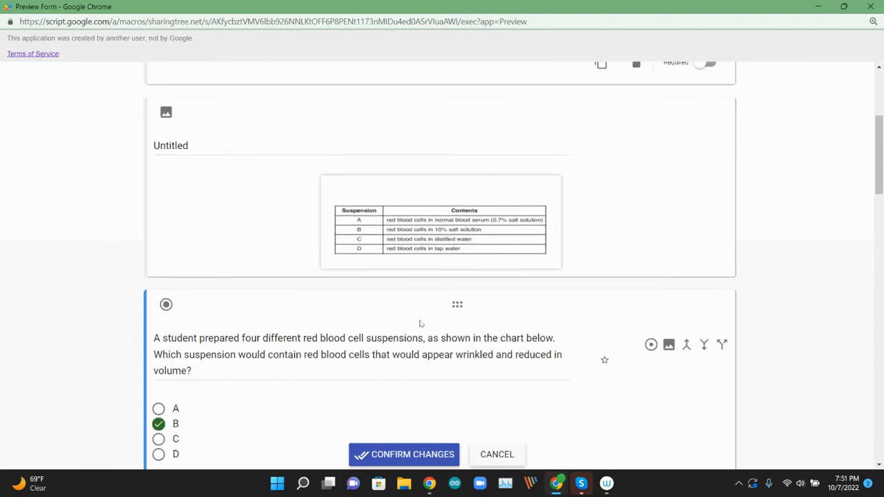
scroll(down, 3)
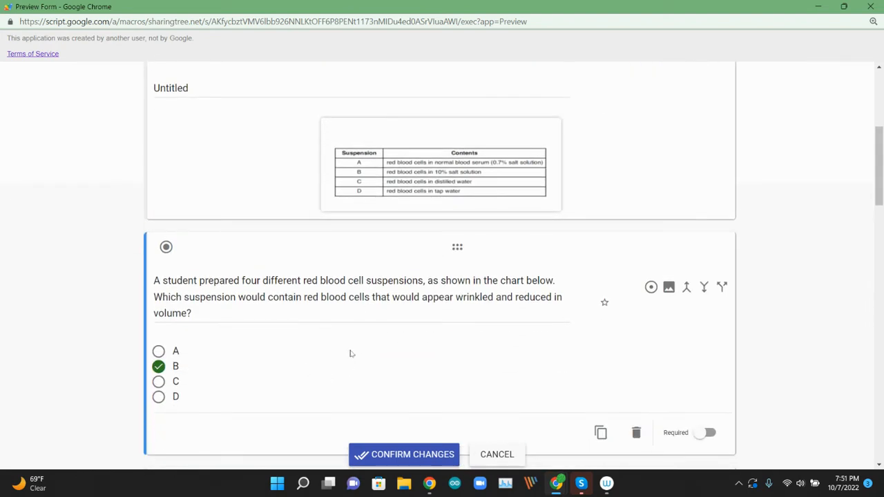
scroll(down, 3)
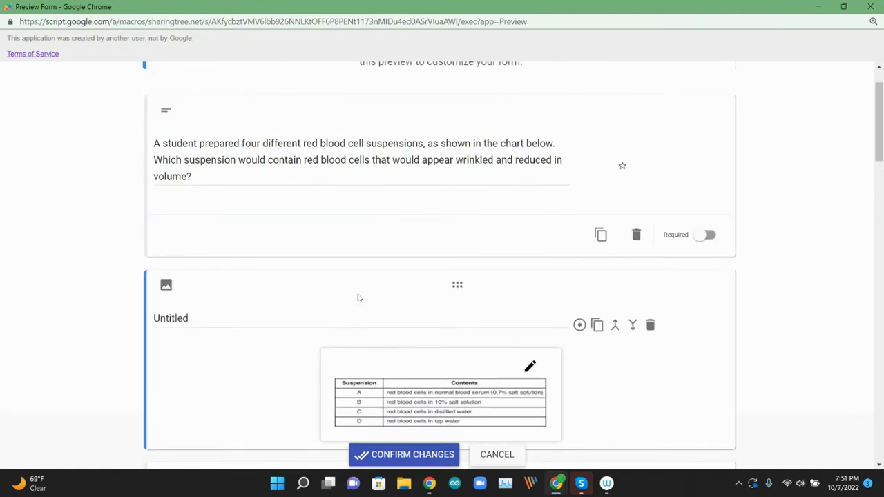
scroll(down, 3)
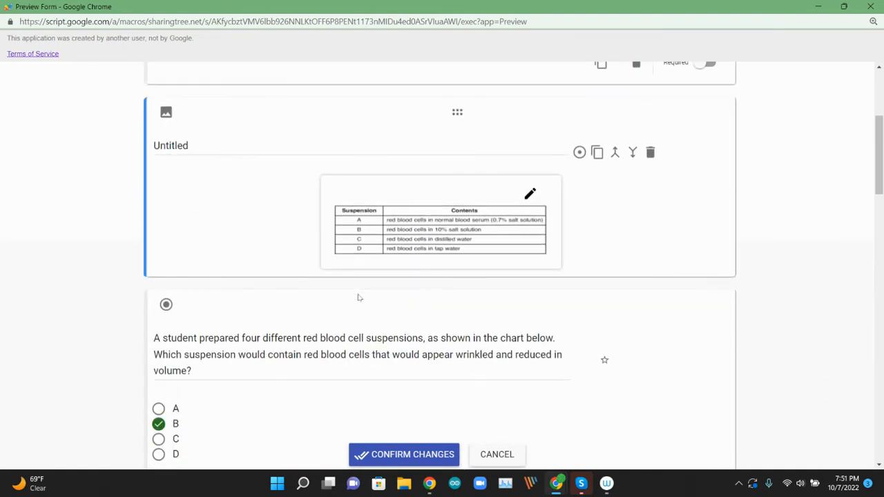
scroll(down, 3)
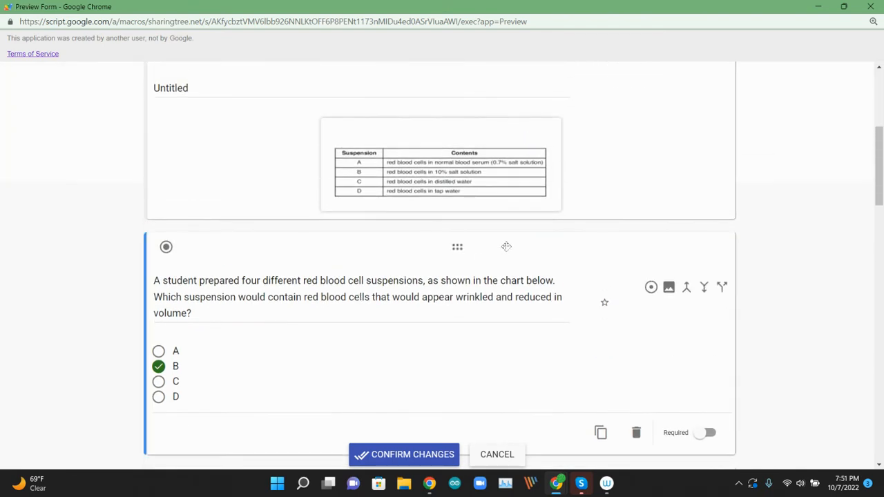
mouse_move(686, 287)
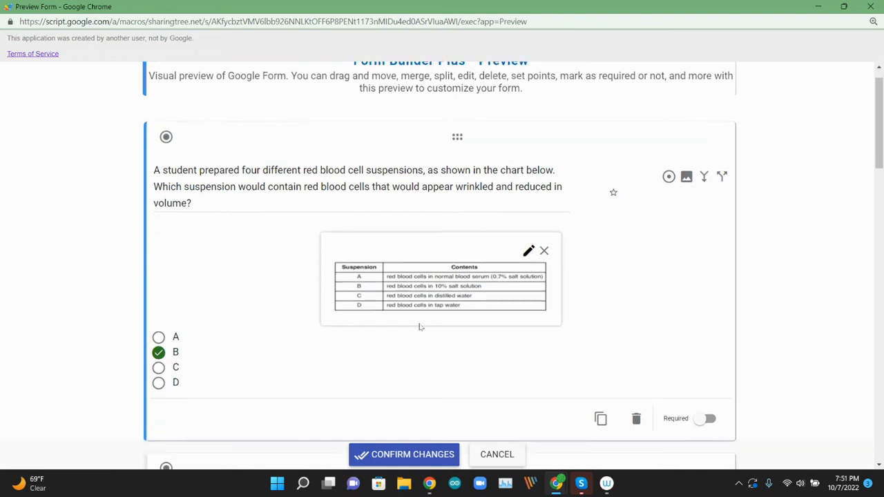
scroll(down, 3)
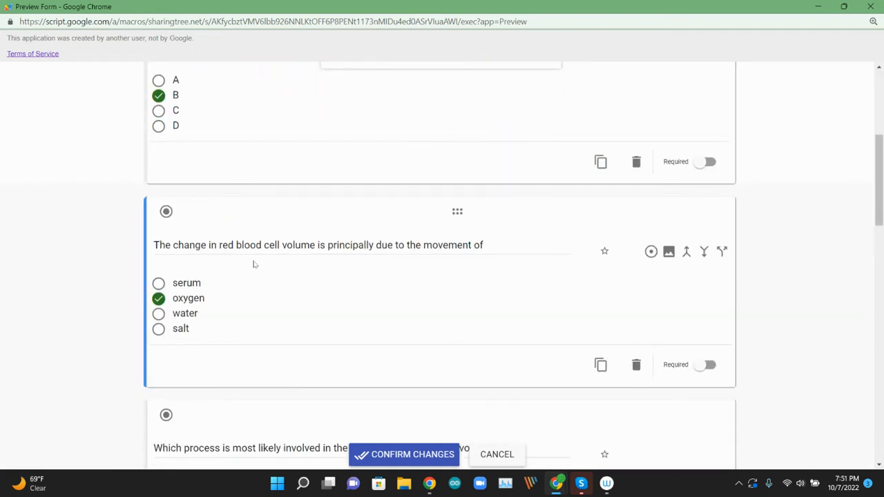
scroll(down, 3)
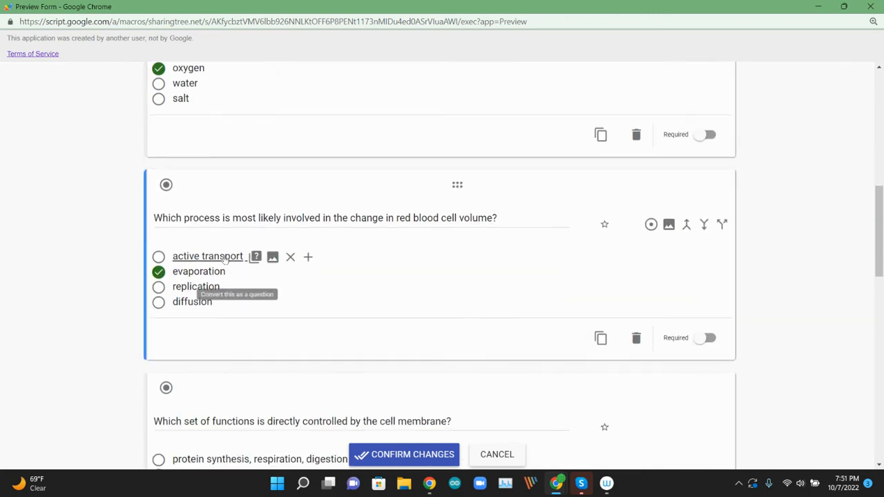
scroll(down, 3)
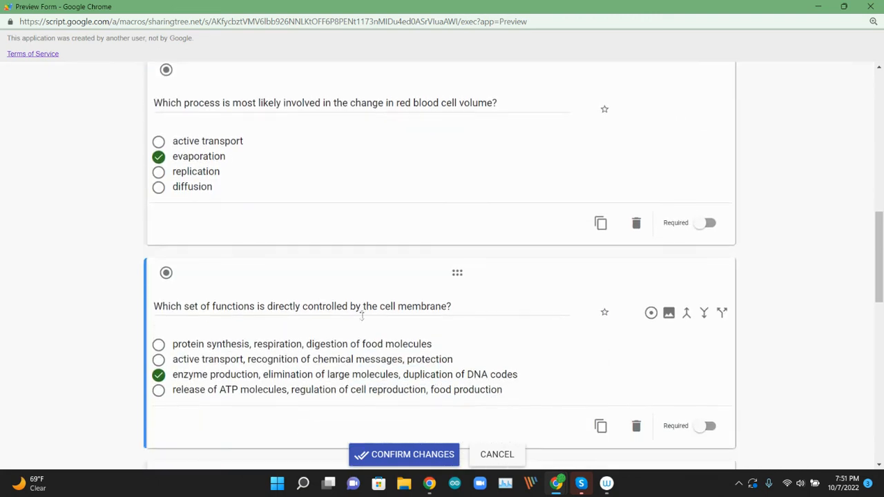
scroll(down, 3)
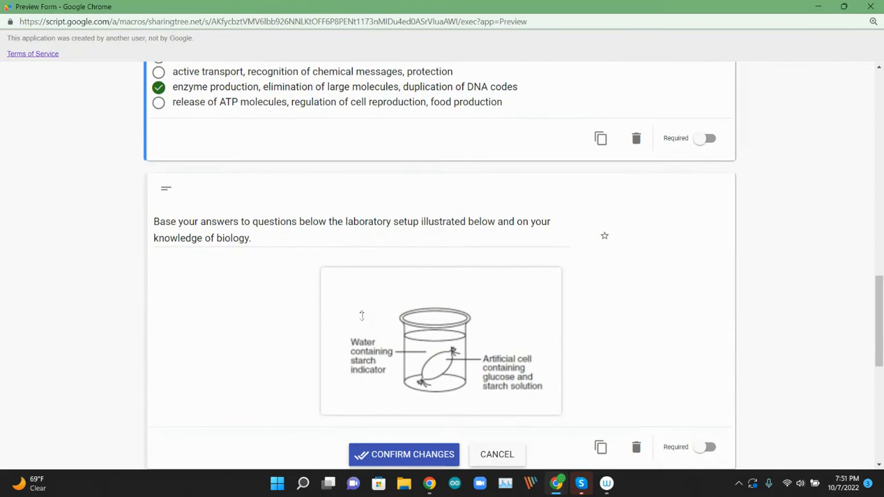
scroll(down, 3)
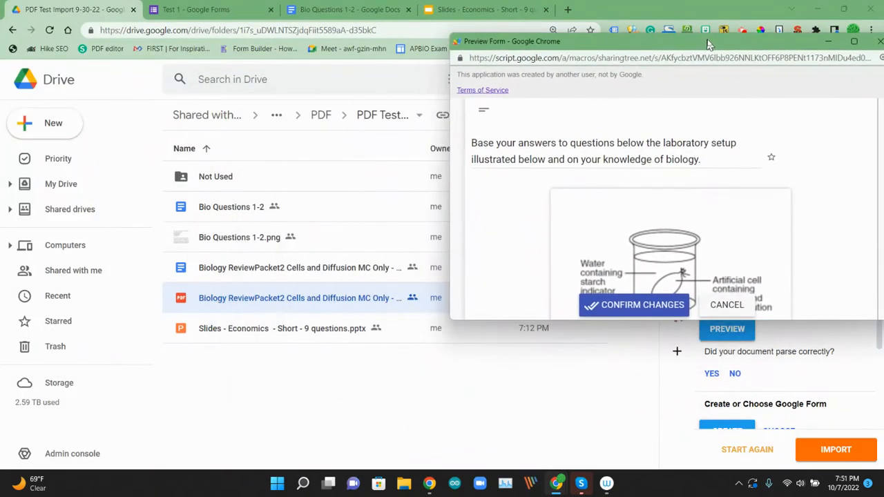
View the source Biology ReviewPacket2 PDF and scroll through its laboratory-setup questions and bolded answers
click(633, 306)
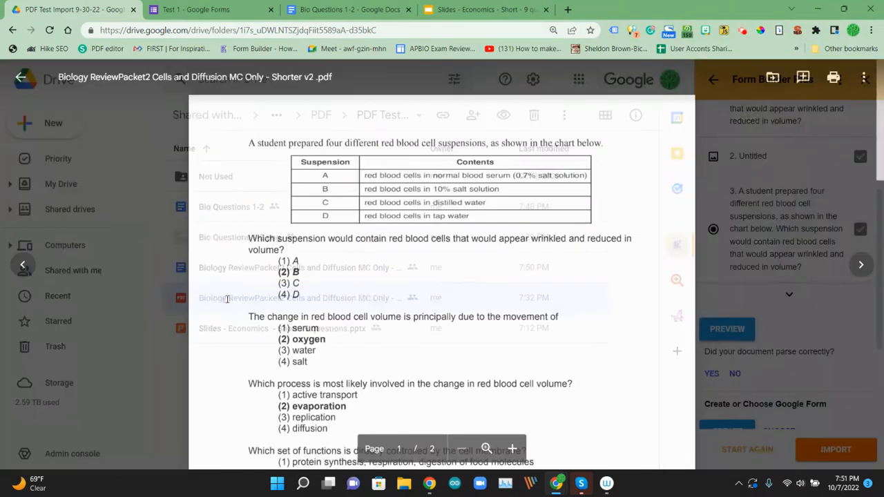
scroll(down, 3)
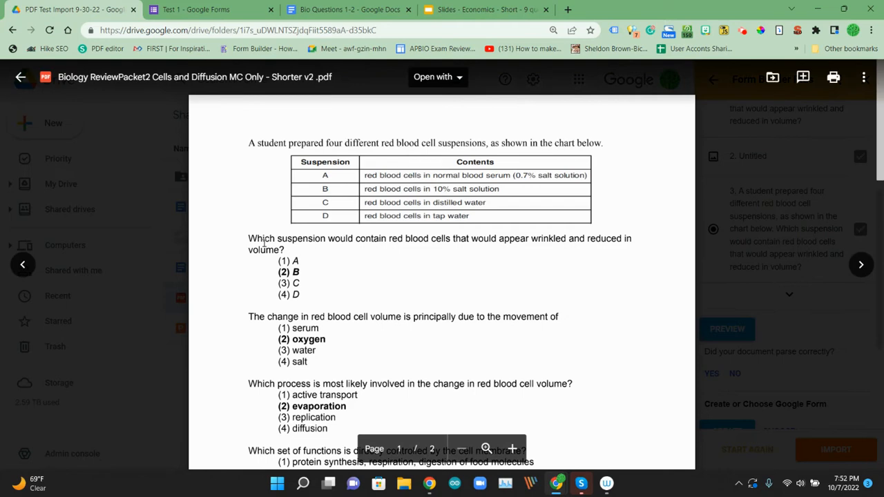
scroll(down, 3)
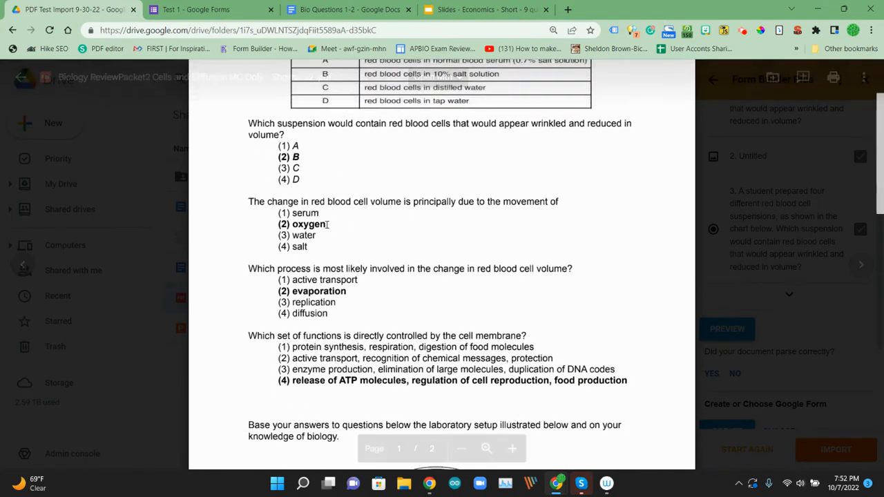
scroll(down, 3)
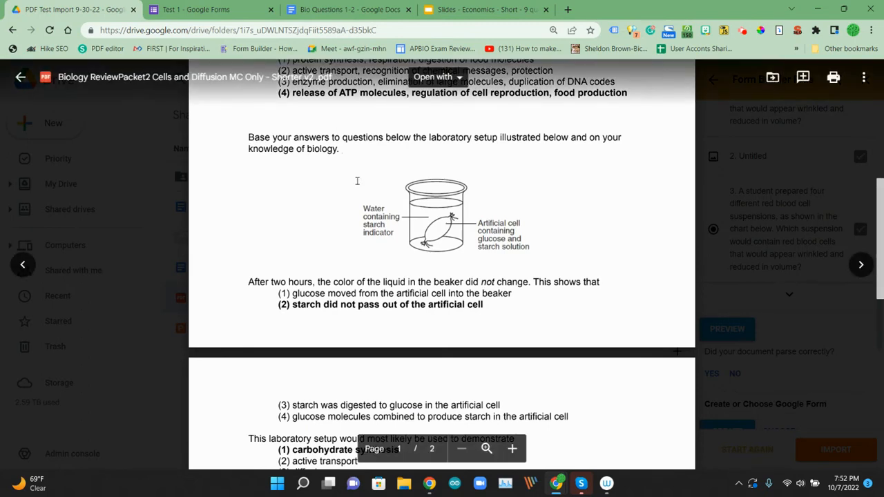
scroll(down, 3)
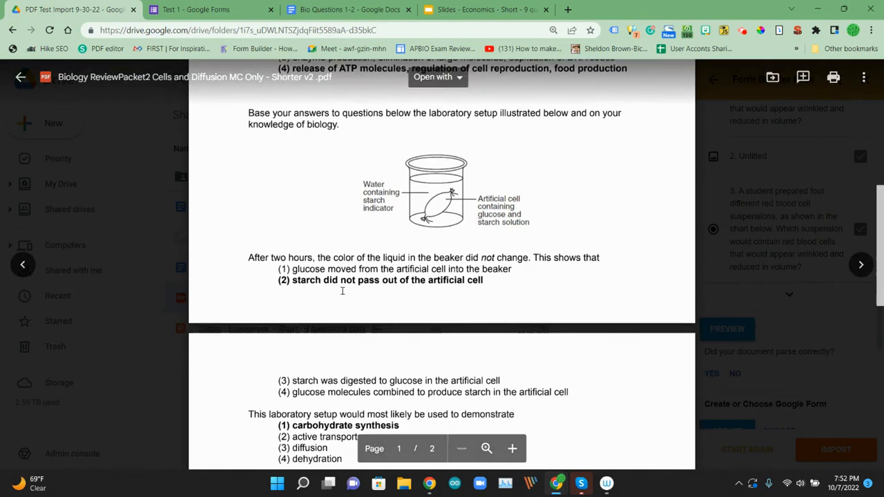
scroll(down, 3)
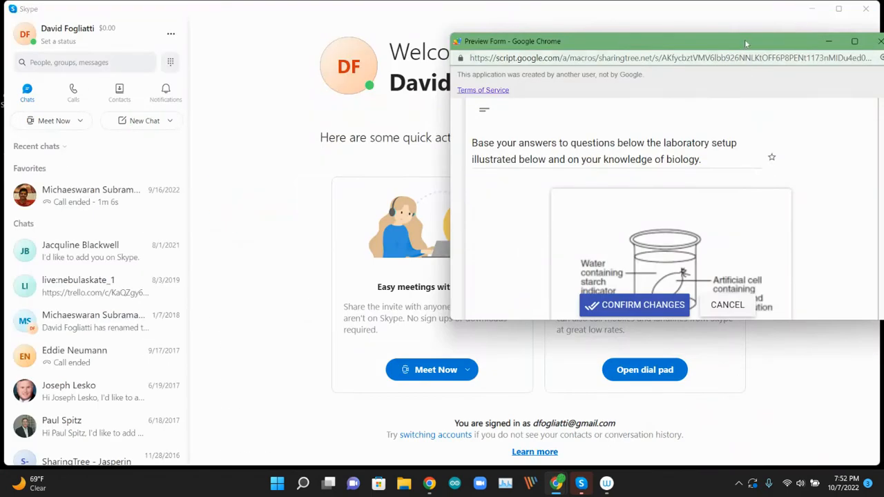
Merge the lab-setup passage and beaker diagram into the beaker-colour question and confirm the preview changes
click(838, 38)
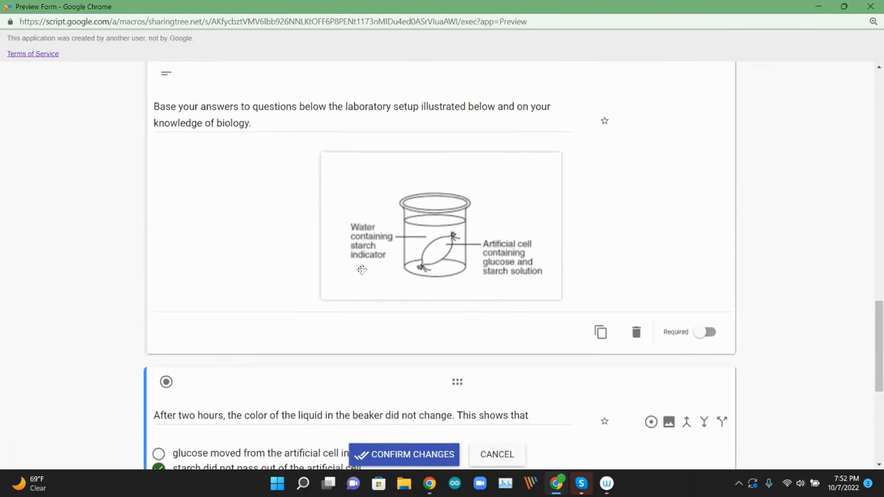
scroll(down, 3)
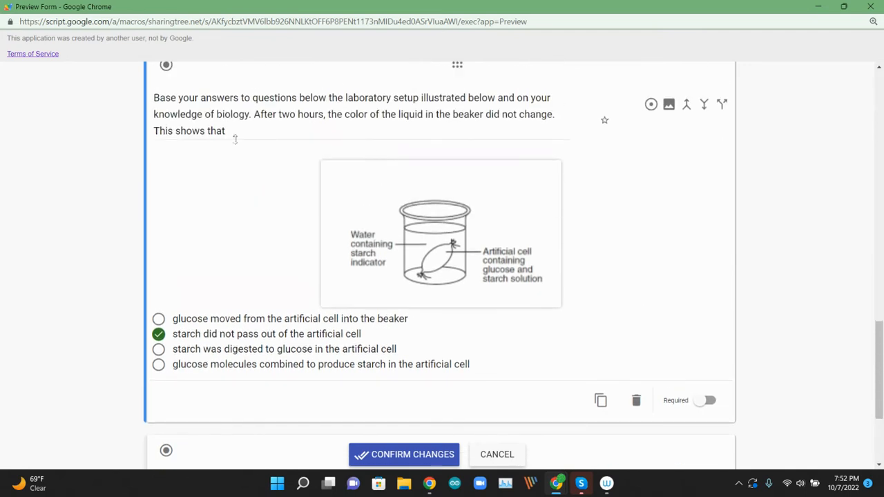
scroll(down, 3)
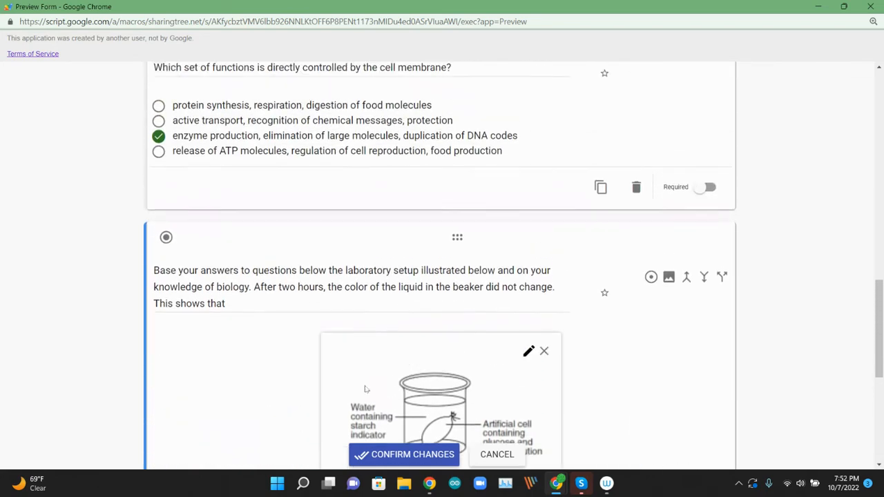
scroll(down, 3)
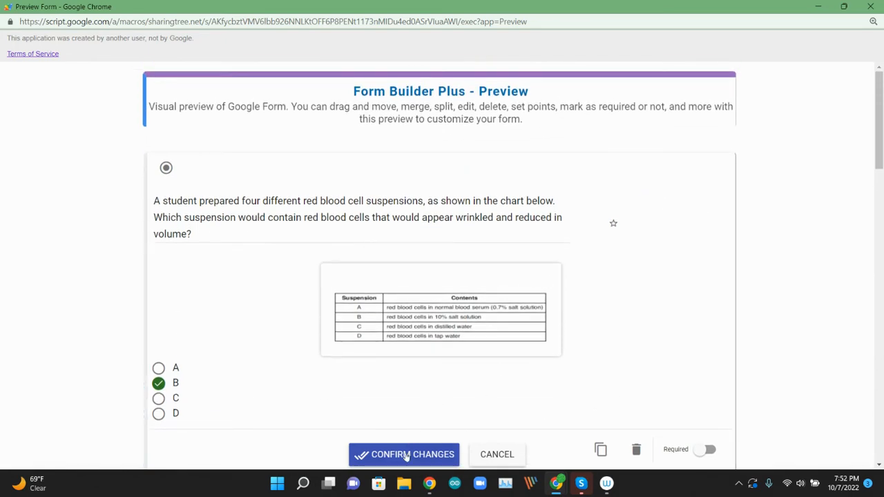
click(579, 482)
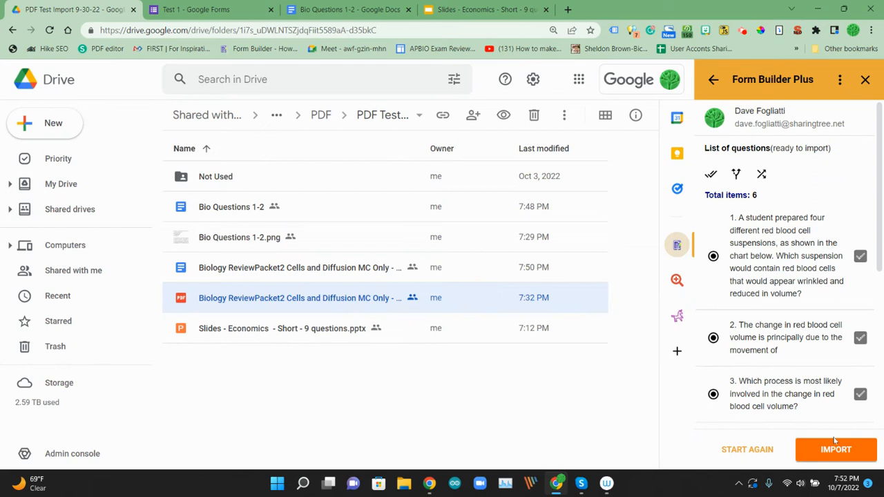
Choose the existing Test 1 form as the import destination
scroll(down, 3)
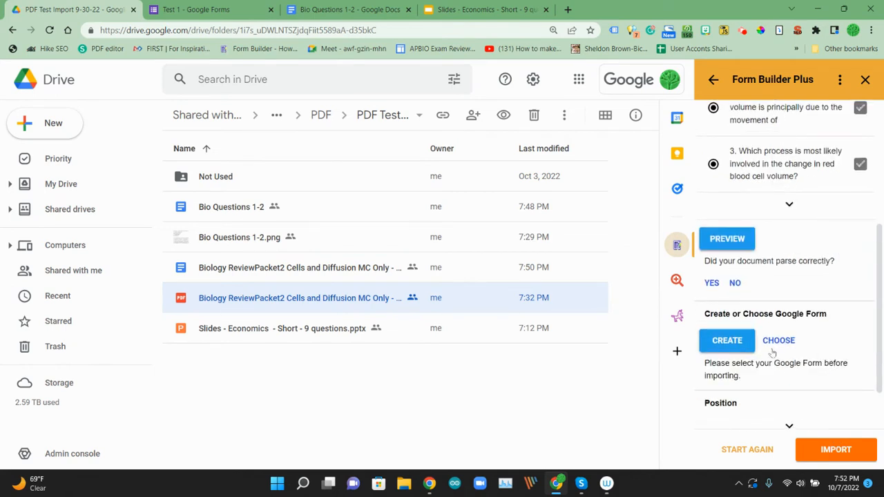
click(779, 340)
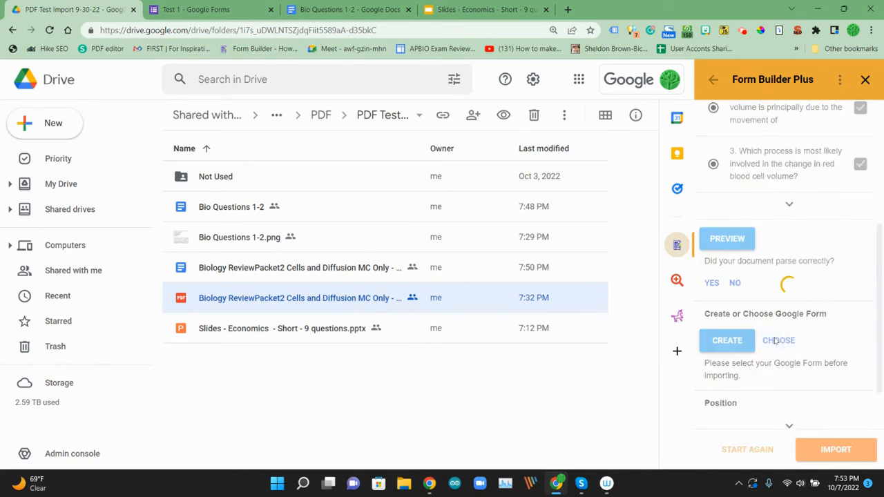
click(779, 340)
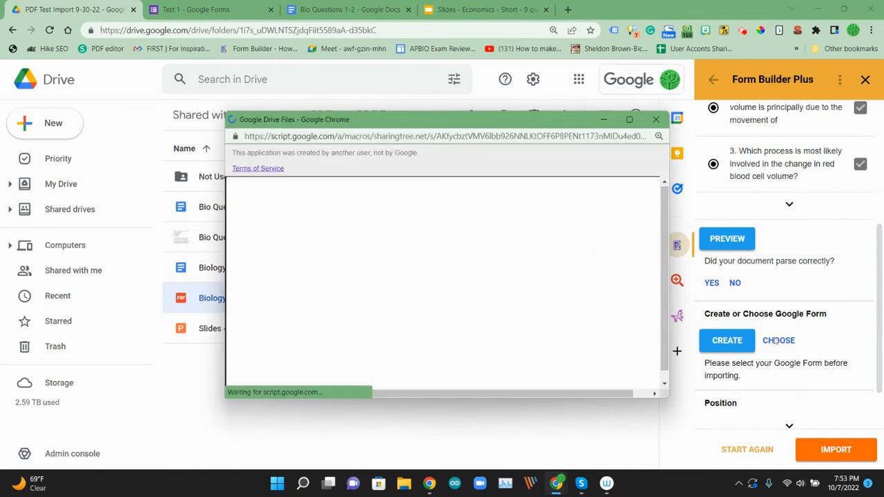
click(779, 339)
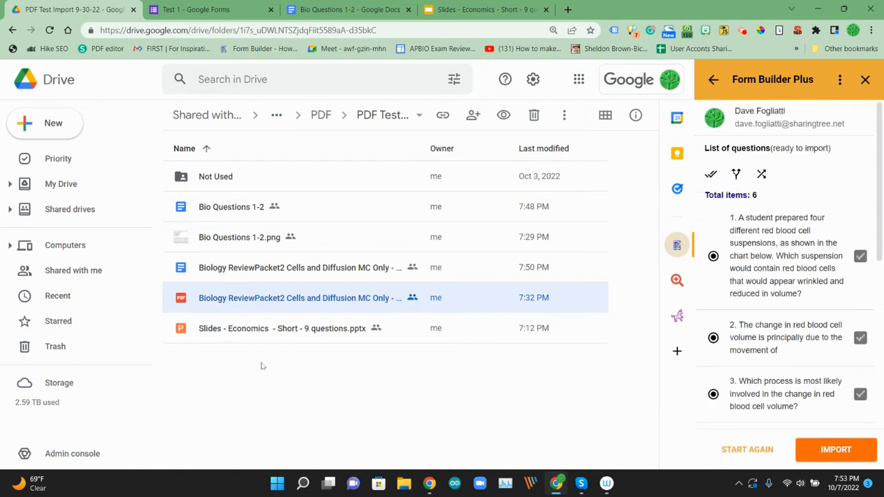
Import the parsed biology questions into Test 1 and open the form to check
scroll(down, 3)
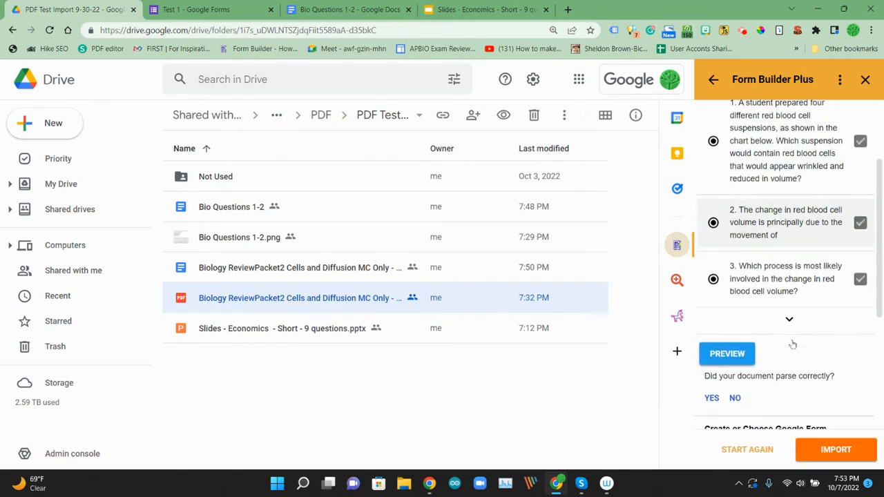
scroll(down, 3)
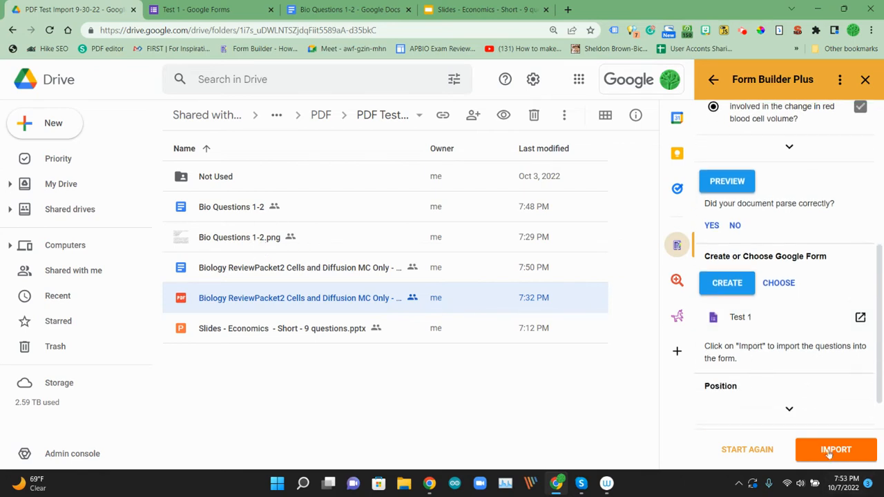
click(836, 451)
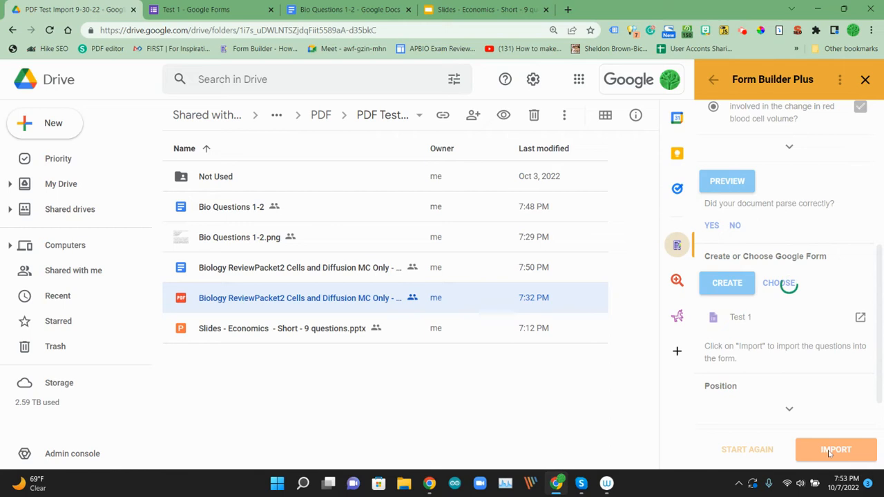
click(836, 451)
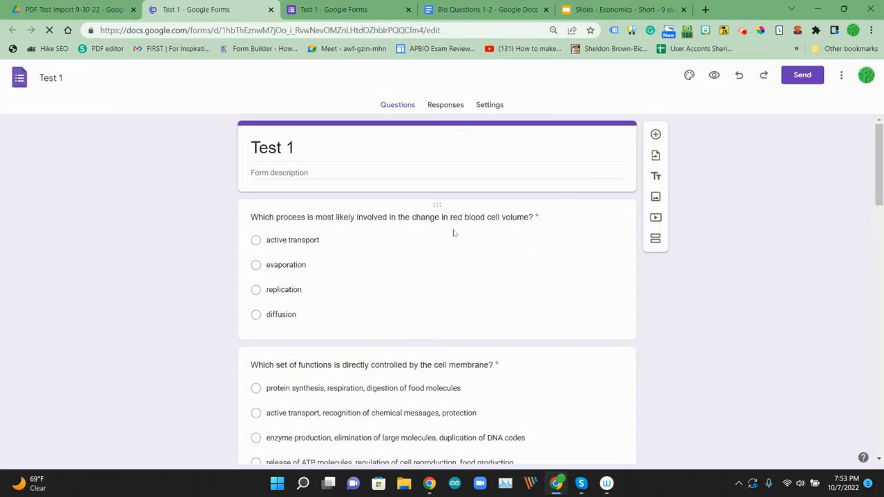
scroll(down, 3)
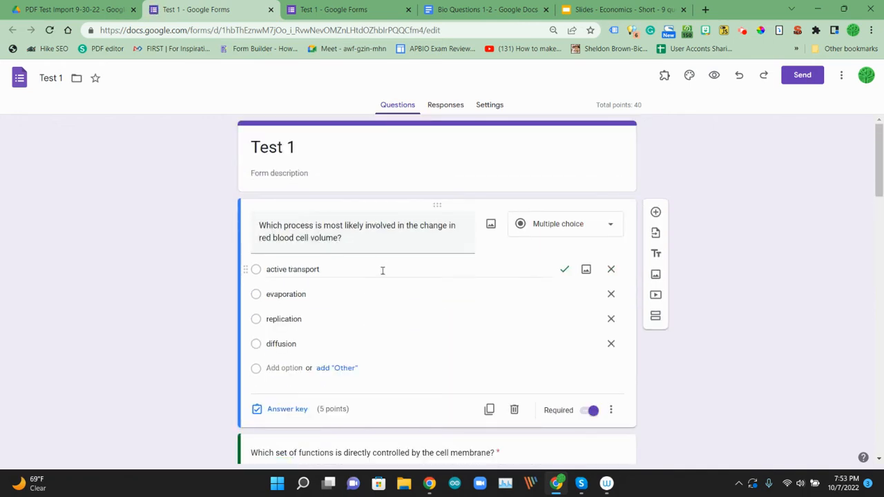
scroll(down, 3)
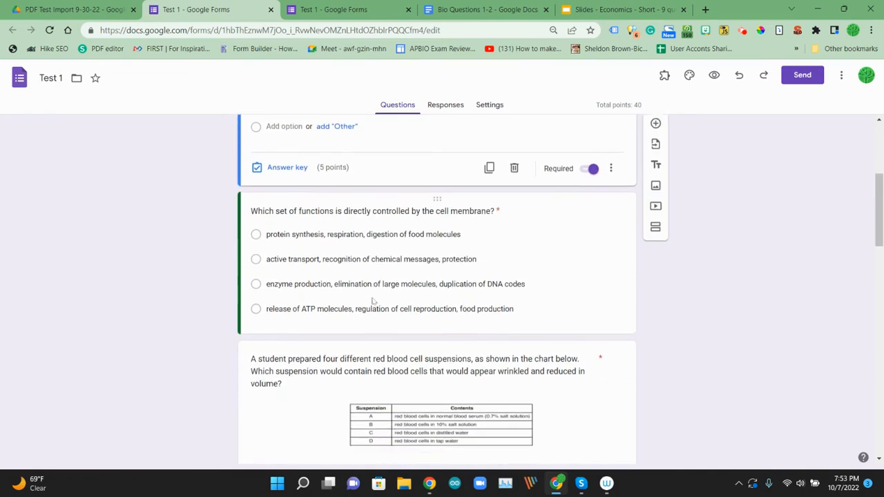
scroll(down, 3)
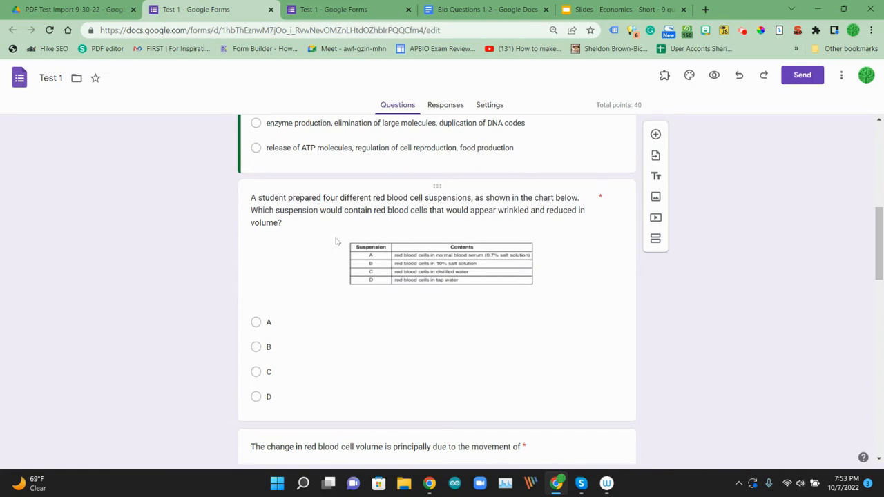
scroll(down, 3)
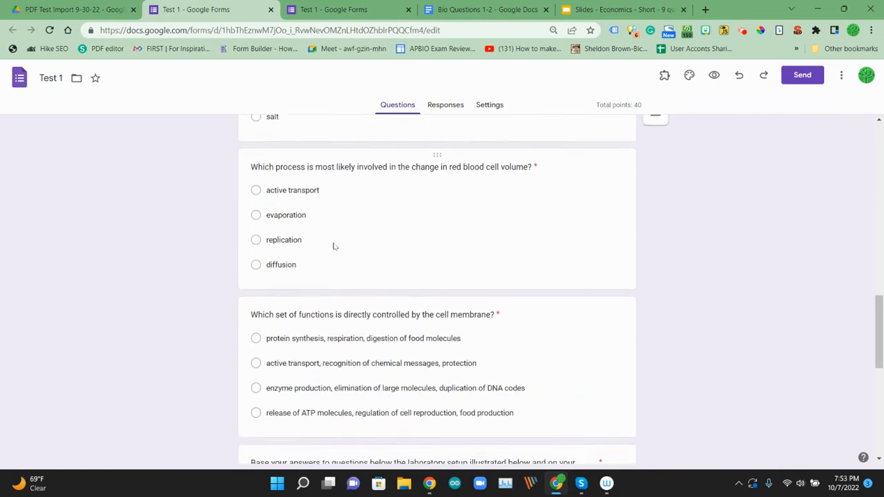
scroll(down, 3)
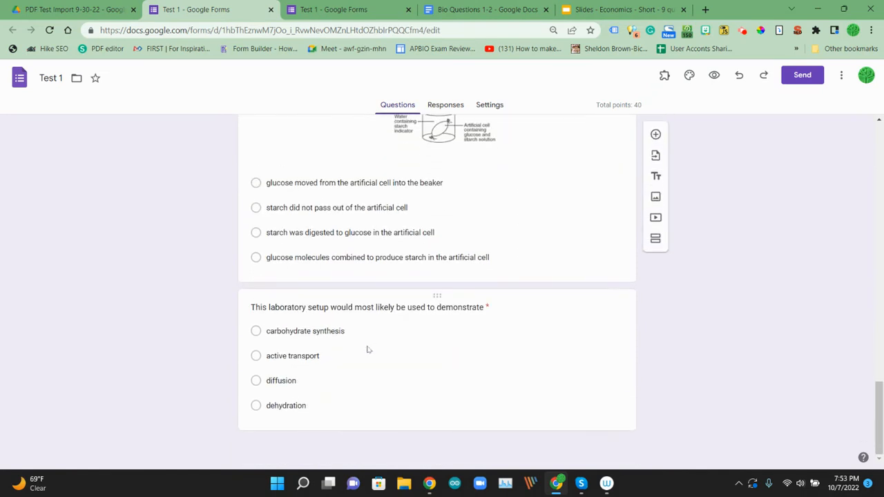
Choose the economics slides file in Drive and restart Form Builder Plus on it
click(70, 11)
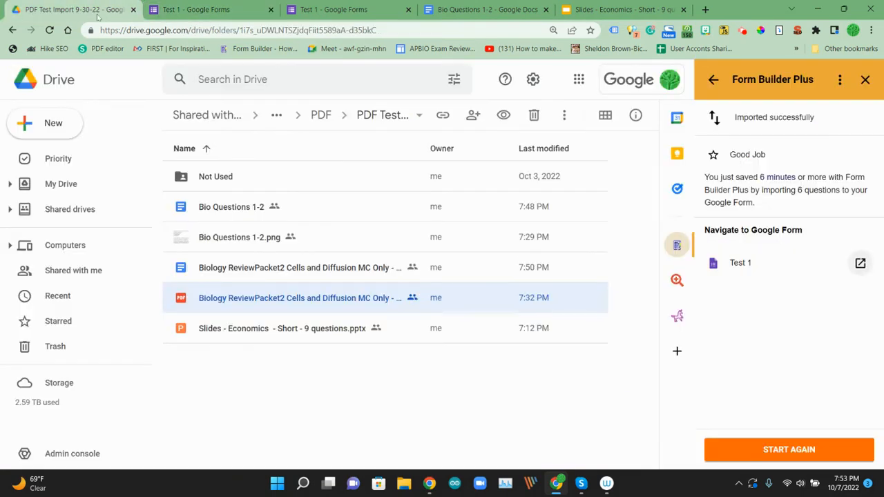
mouse_move(284, 329)
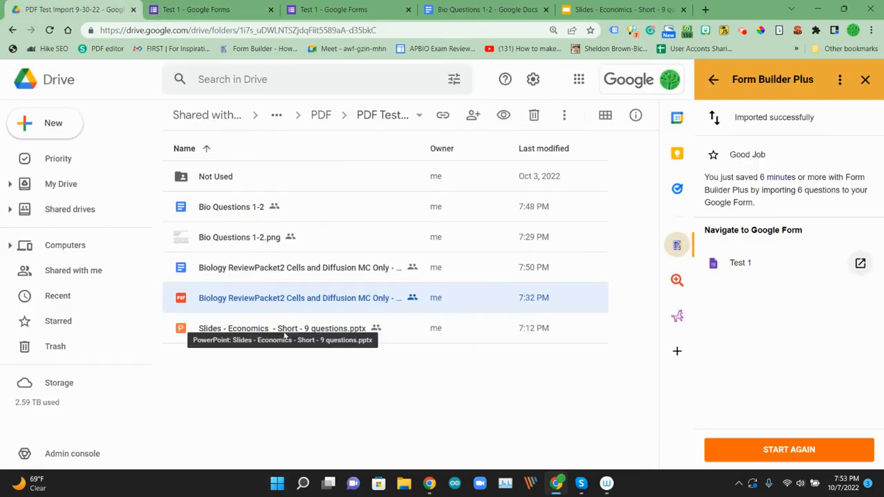
mouse_move(340, 329)
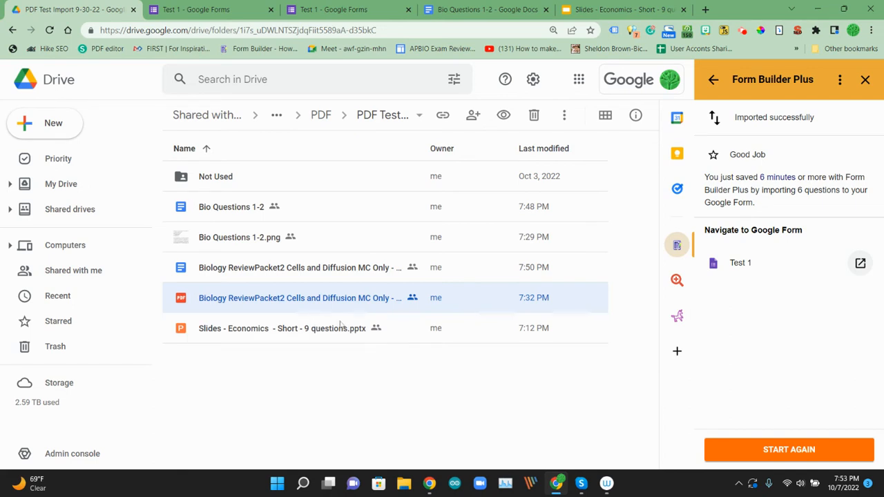
click(281, 329)
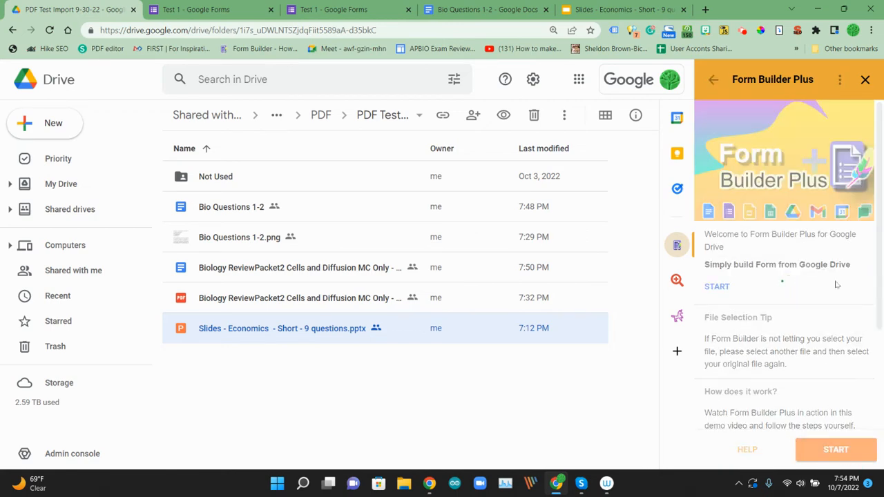
click(717, 286)
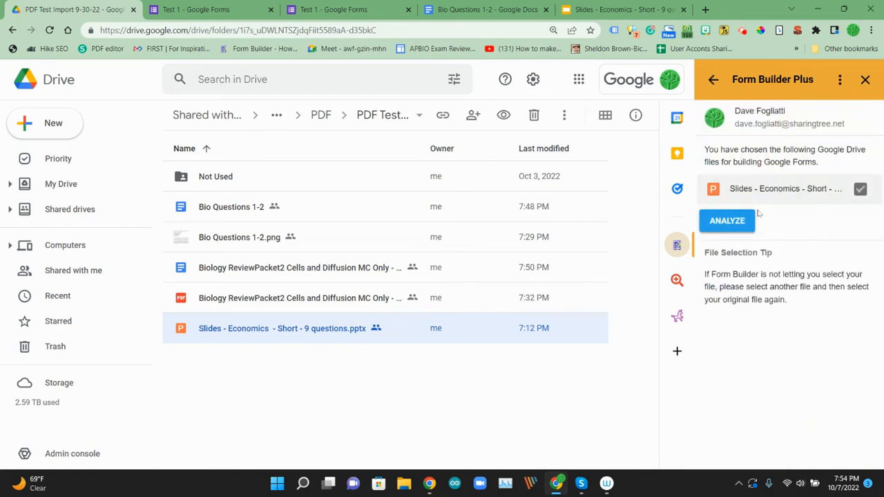
Analyze the PowerPoint file and parse its questions from the converted slides
click(727, 221)
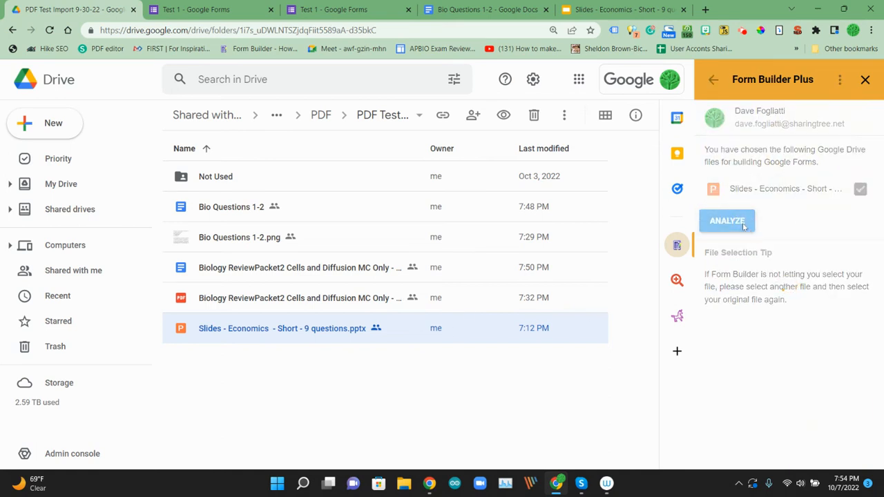
click(727, 221)
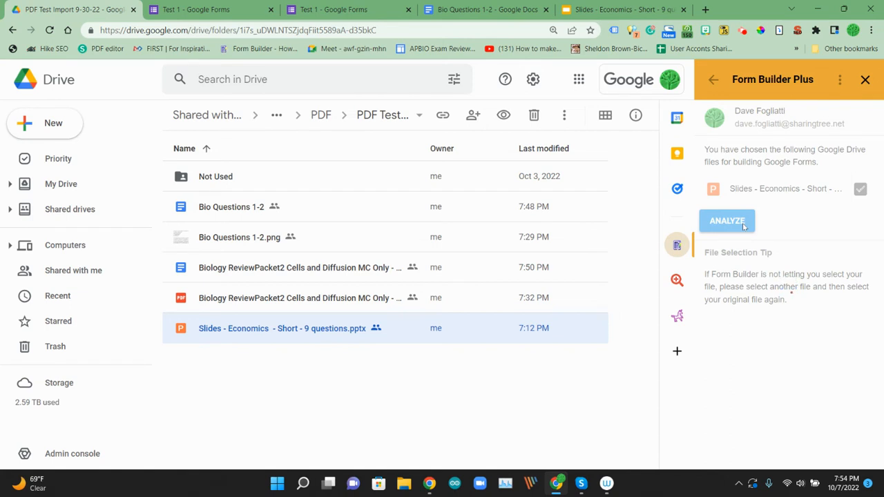
click(726, 221)
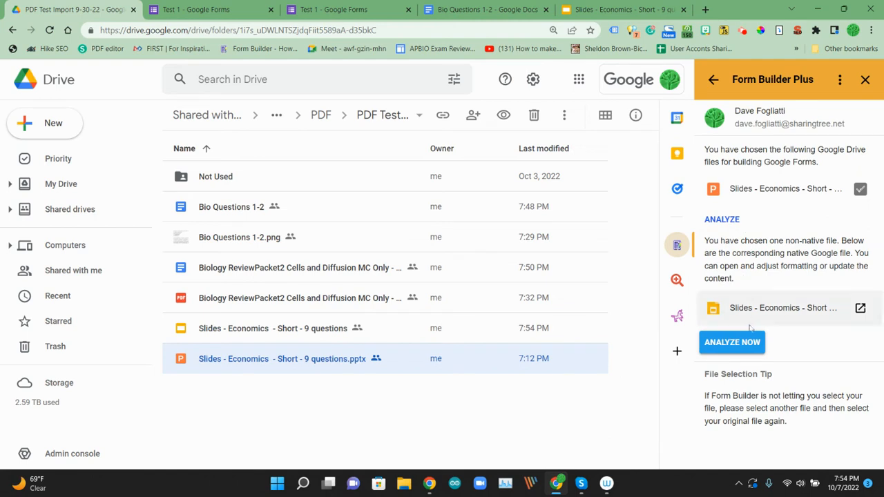
click(732, 343)
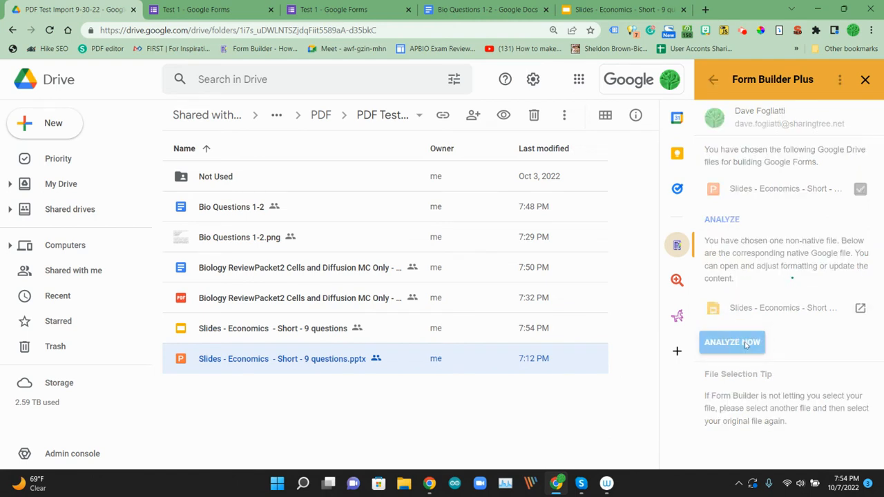
click(732, 343)
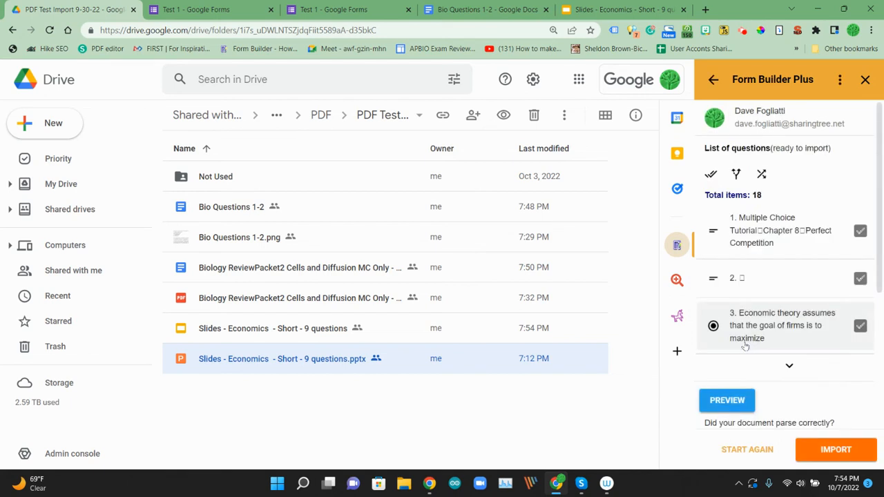
Show the editable preview of the parsed economics questions in full screen
click(727, 401)
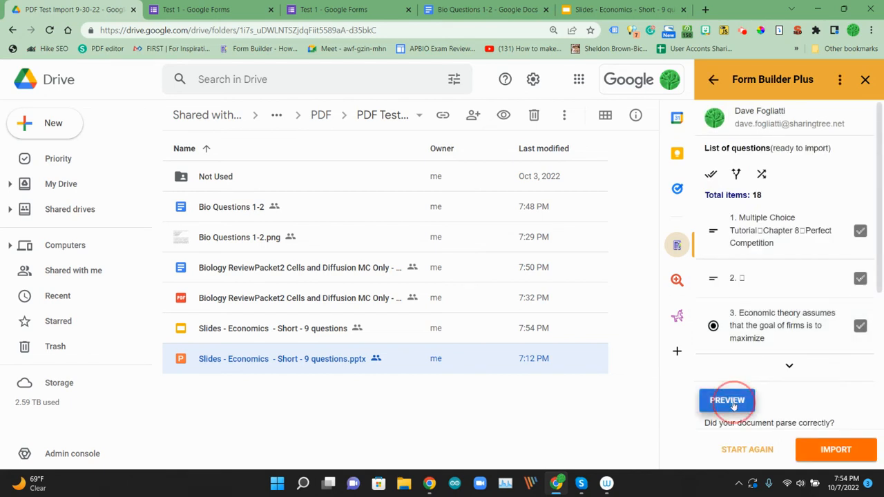
click(727, 401)
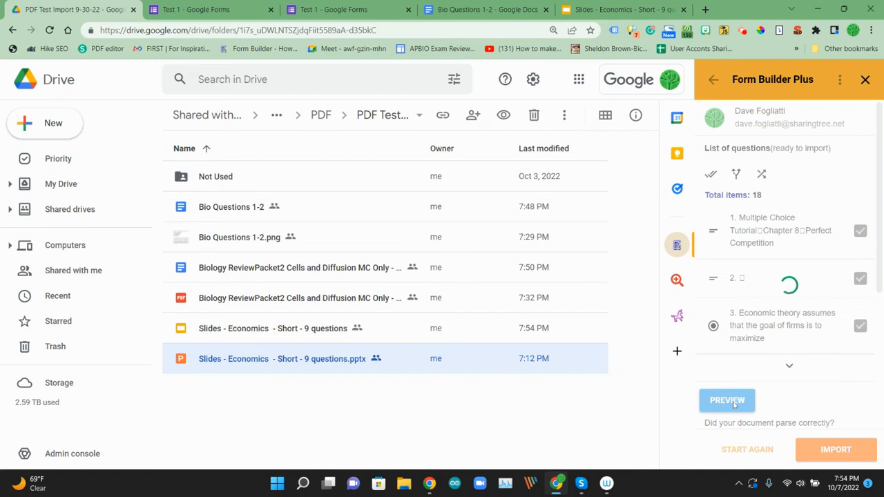
click(727, 401)
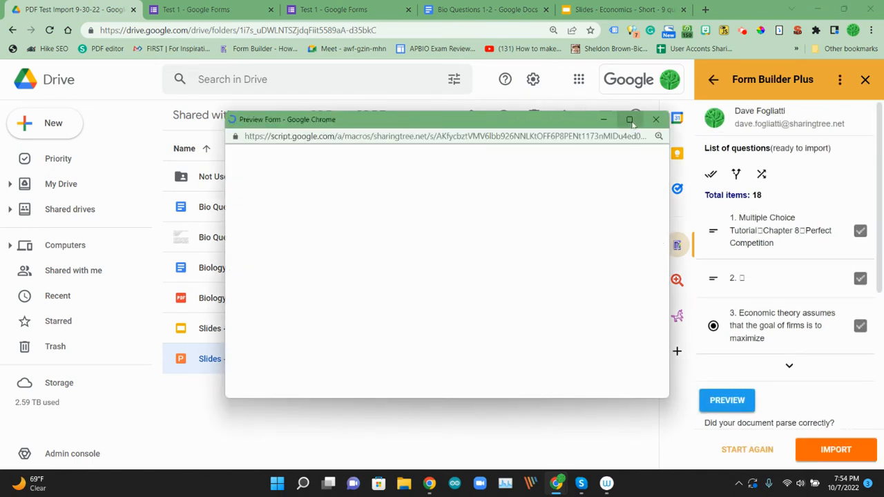
click(632, 119)
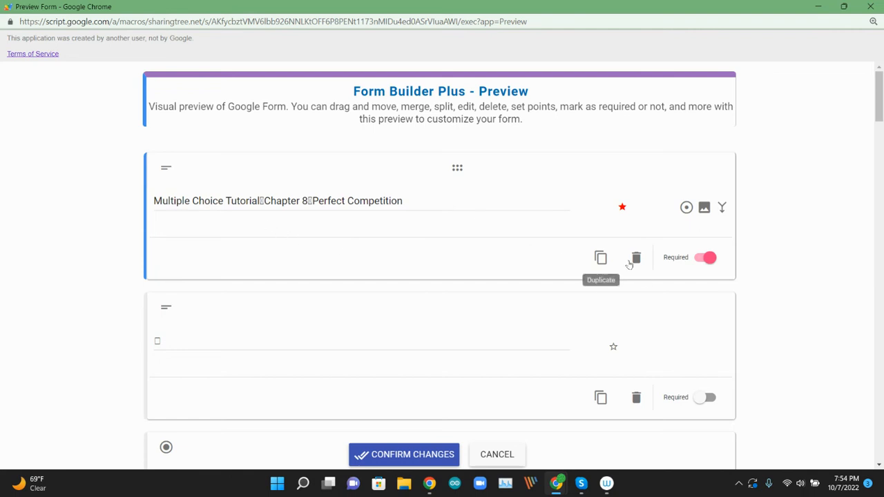
mouse_move(636, 261)
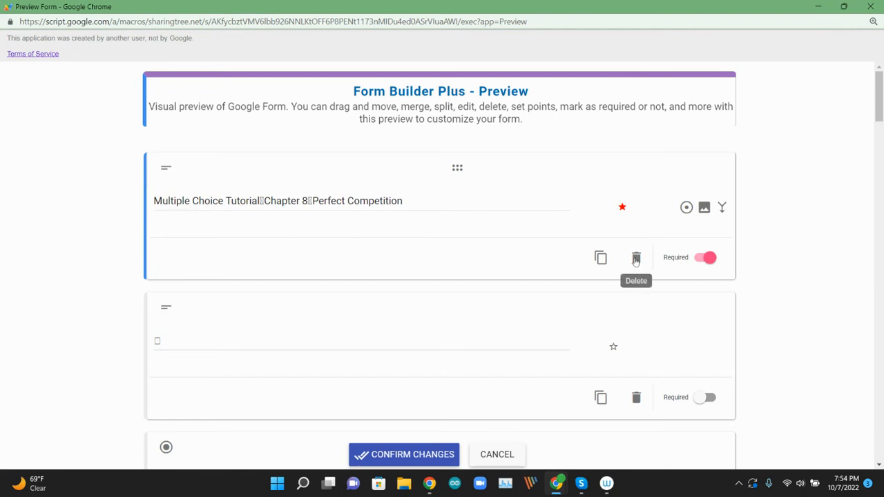
Remove the tutorial title item and the empty item before the first question
click(635, 258)
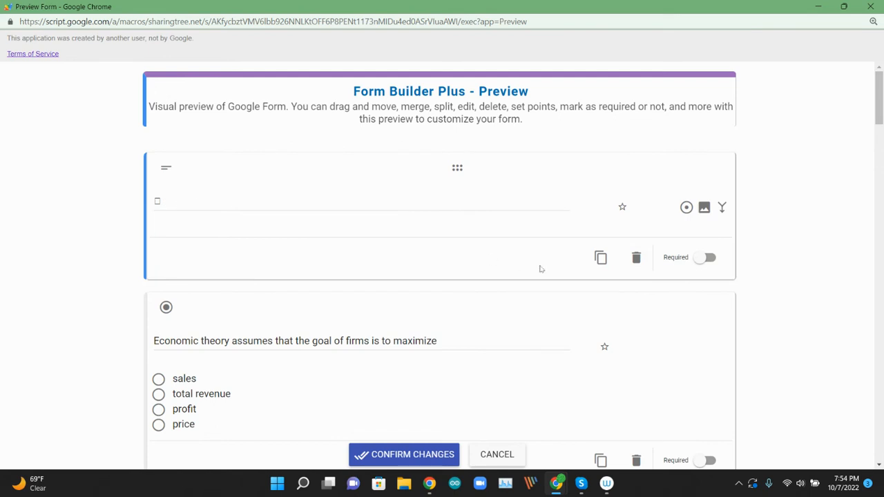
mouse_move(635, 258)
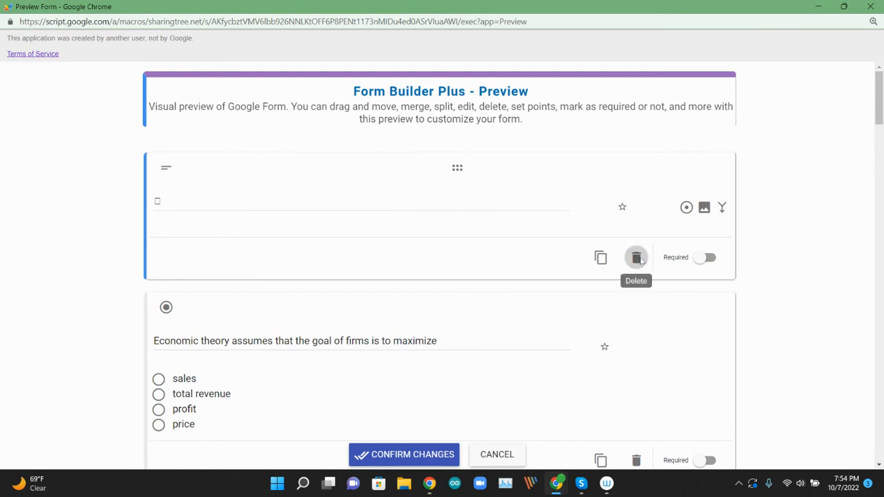
click(636, 258)
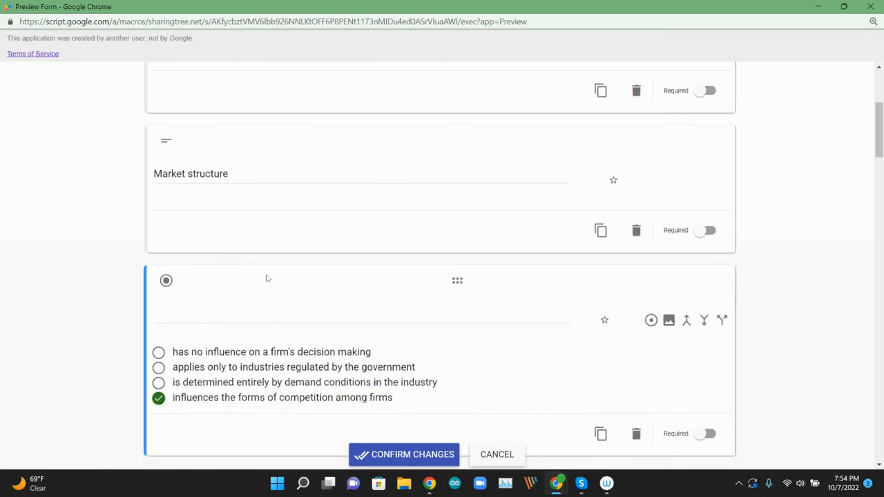
mouse_move(233, 317)
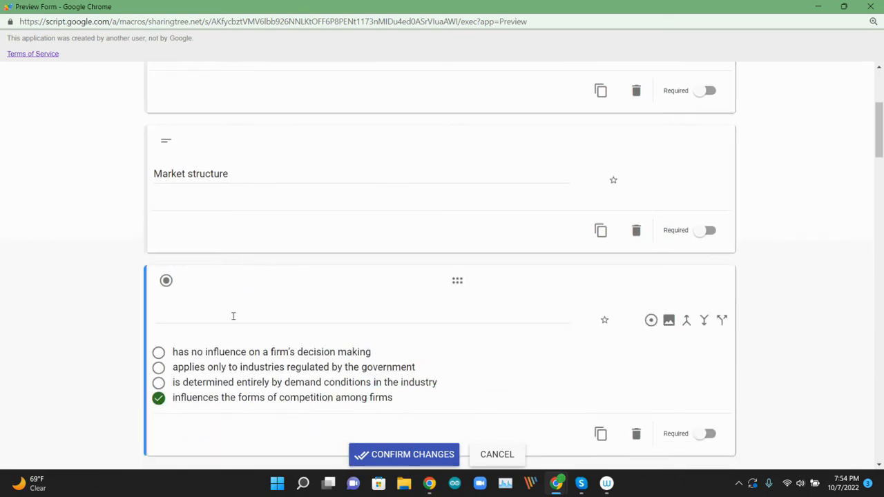
mouse_move(669, 321)
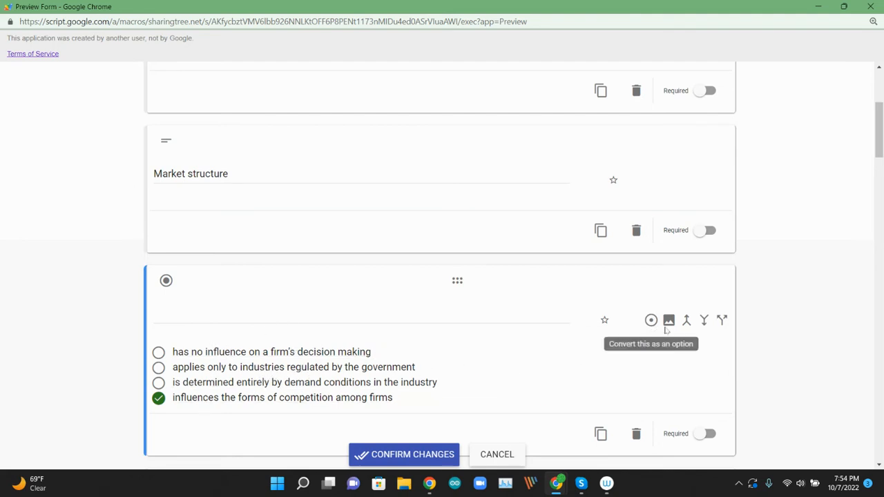
mouse_move(687, 320)
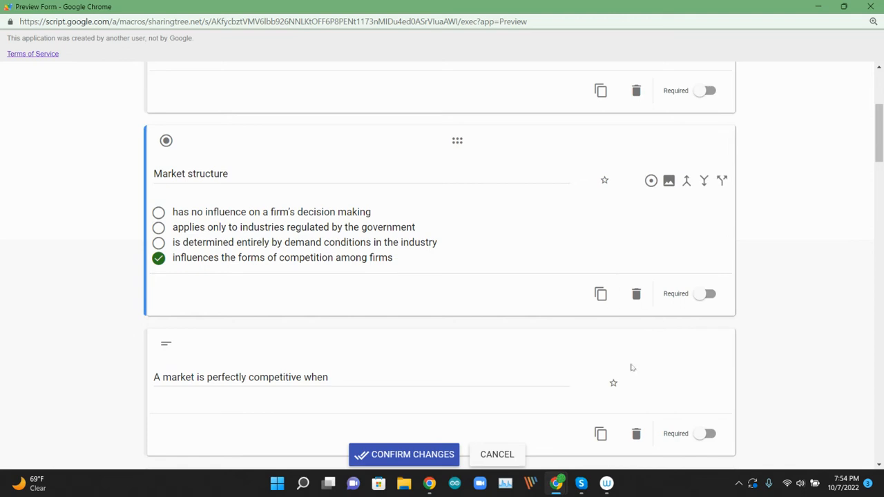
Scroll through the previewed questions and their keyed answers to check them
scroll(down, 3)
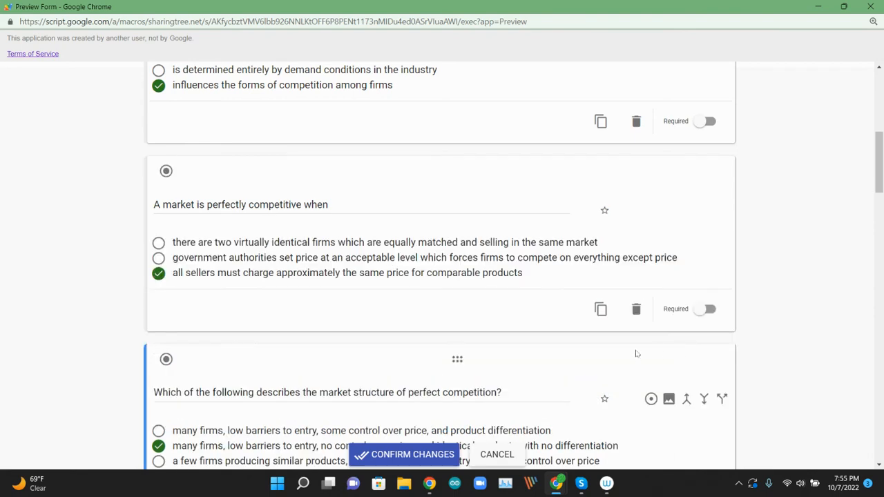
scroll(down, 3)
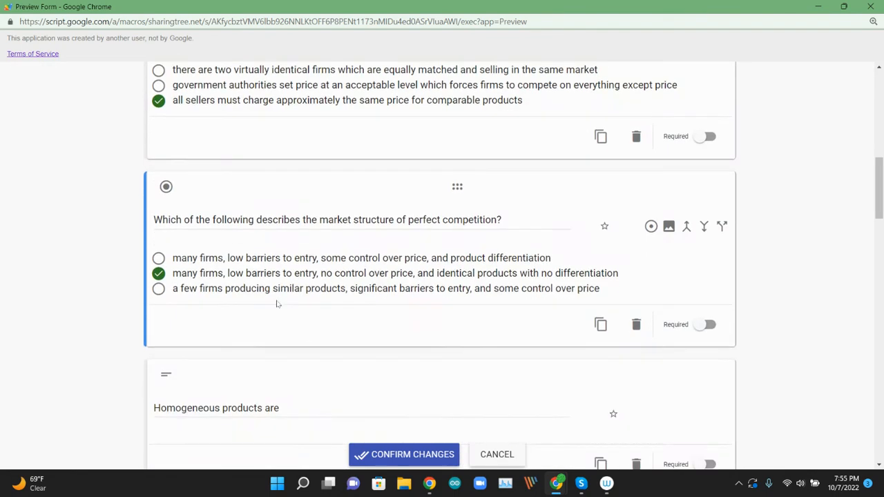
scroll(down, 3)
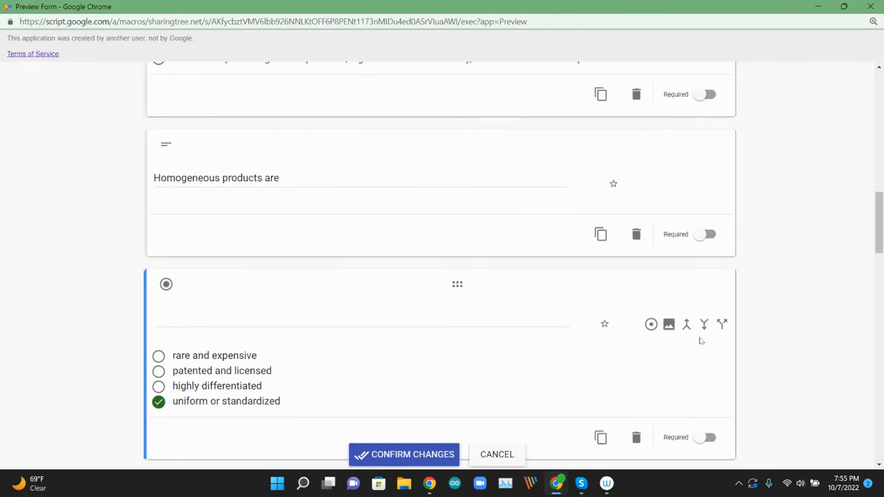
scroll(down, 3)
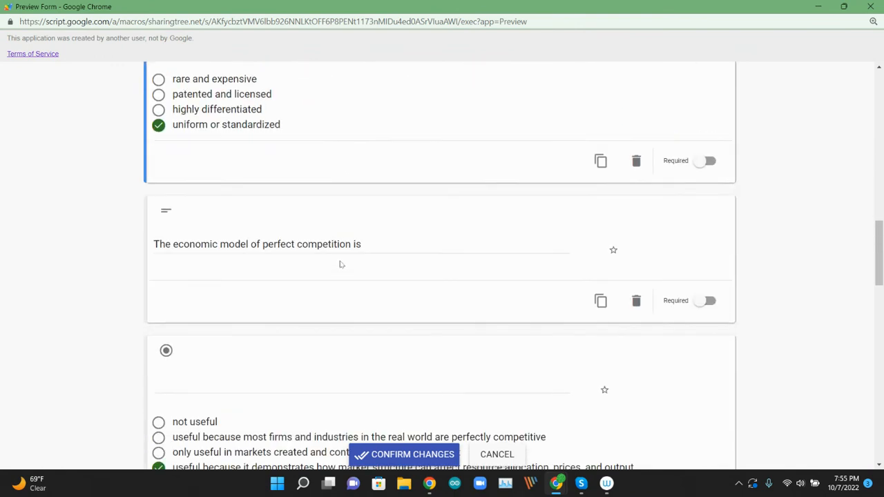
scroll(down, 3)
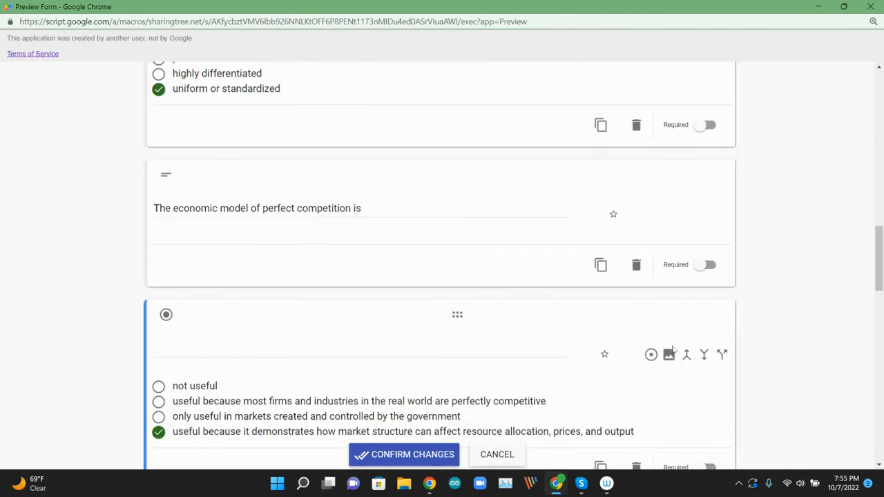
scroll(down, 3)
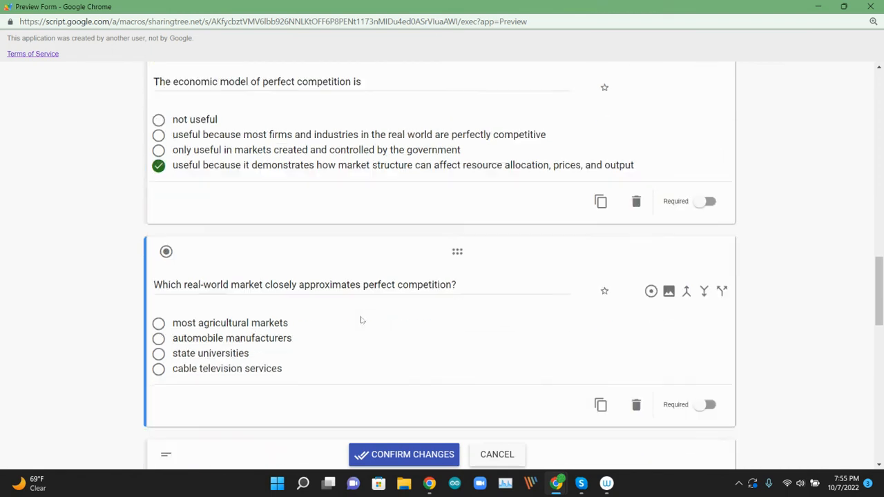
scroll(down, 3)
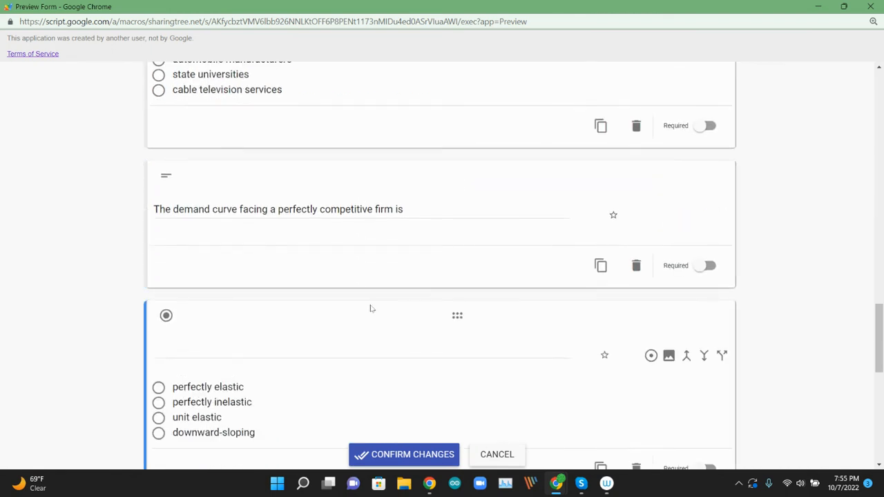
scroll(down, 3)
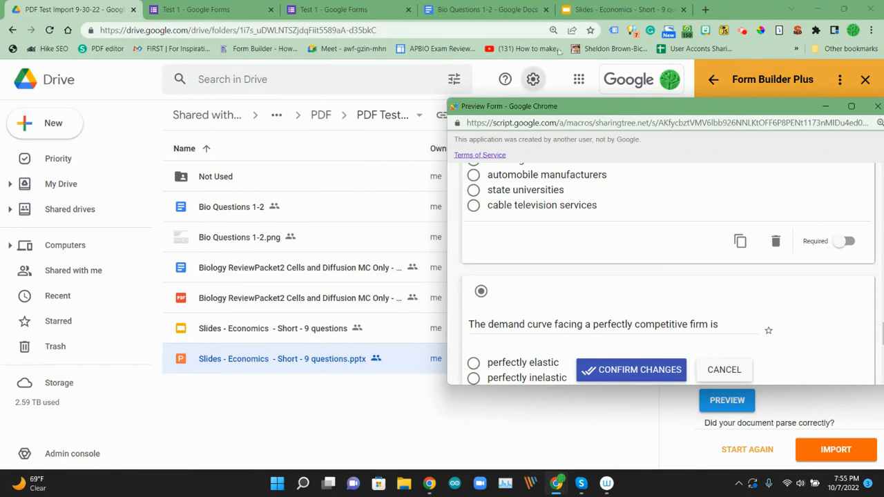
Compare the perfect-competition slide with its parsed question, then close the preview
click(615, 11)
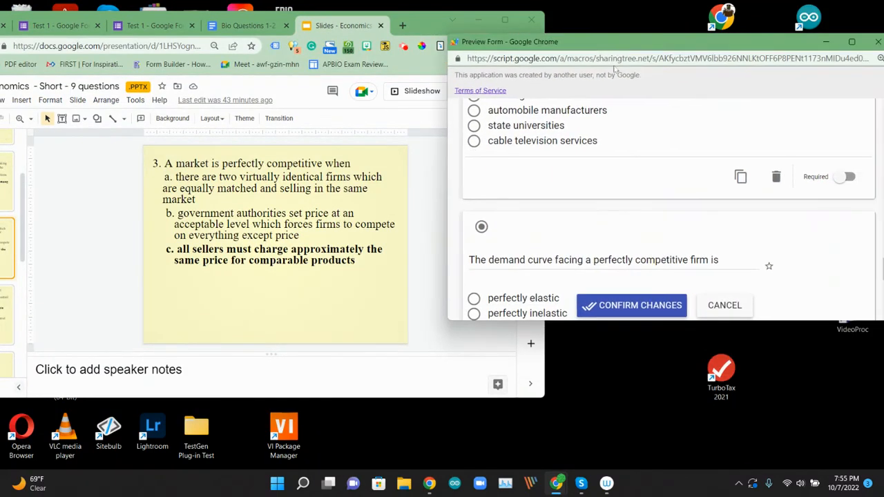
scroll(down, 3)
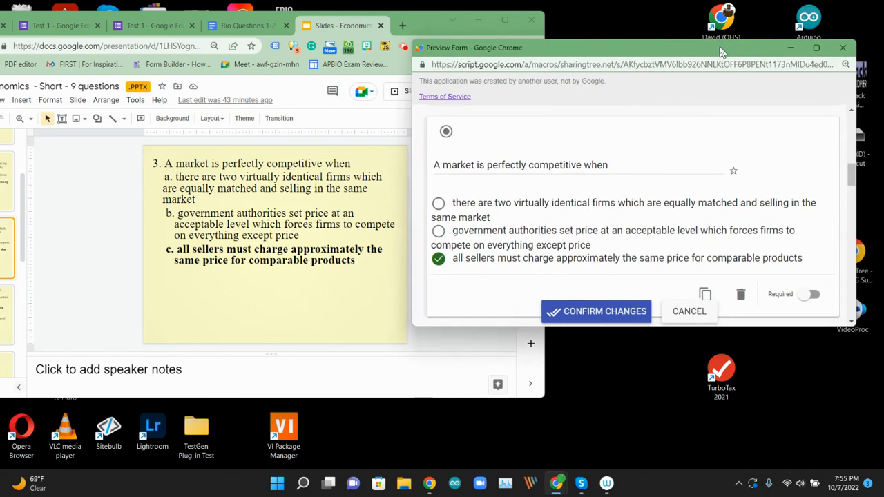
click(452, 19)
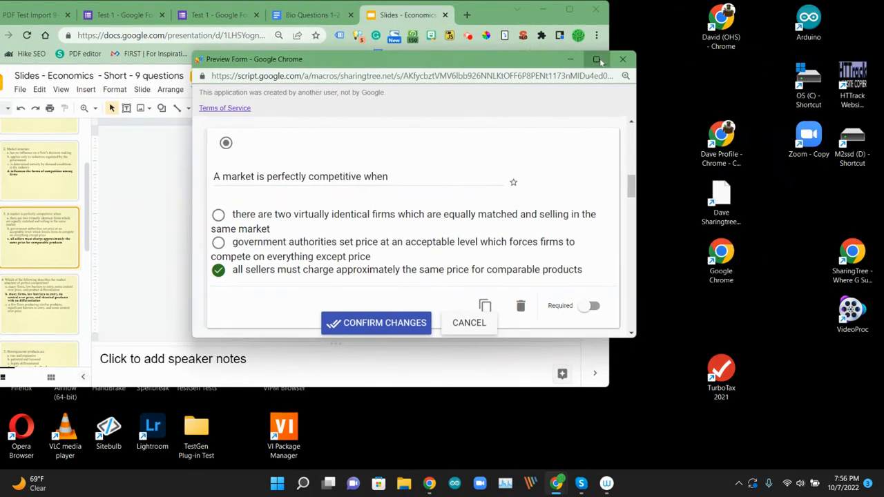
click(598, 60)
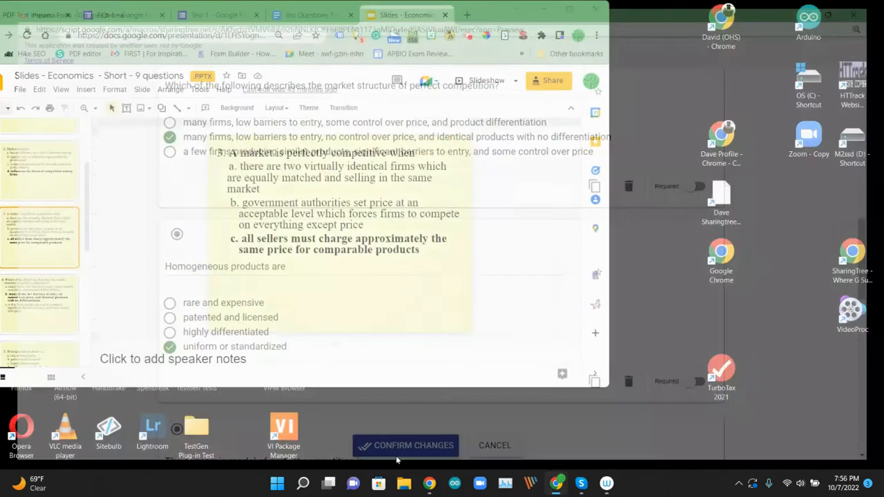
Select the existing Test 1 Google Form as the import target
click(412, 445)
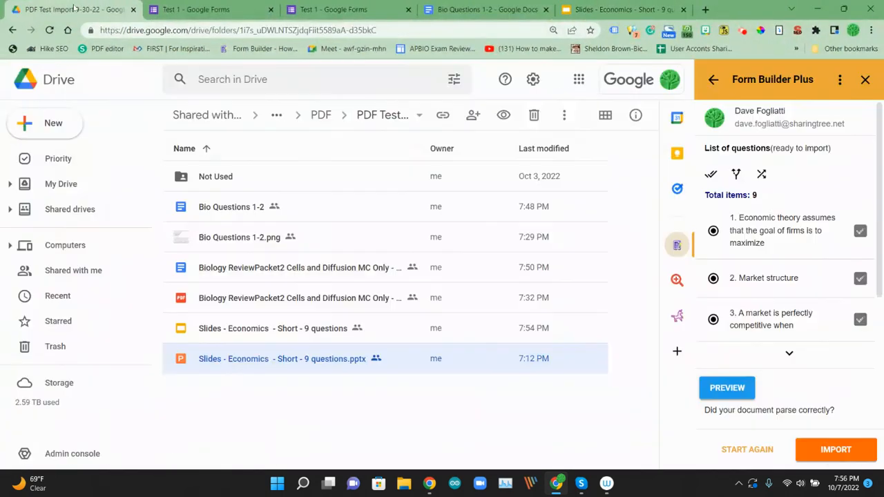
scroll(down, 3)
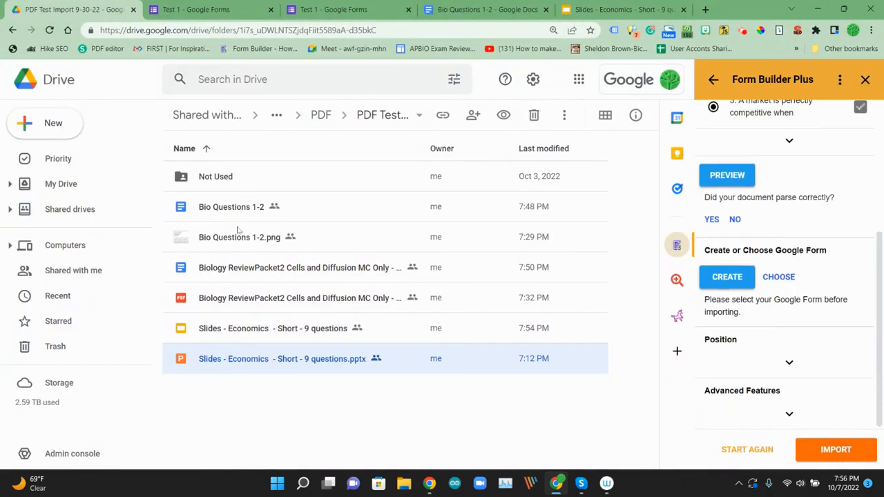
click(779, 276)
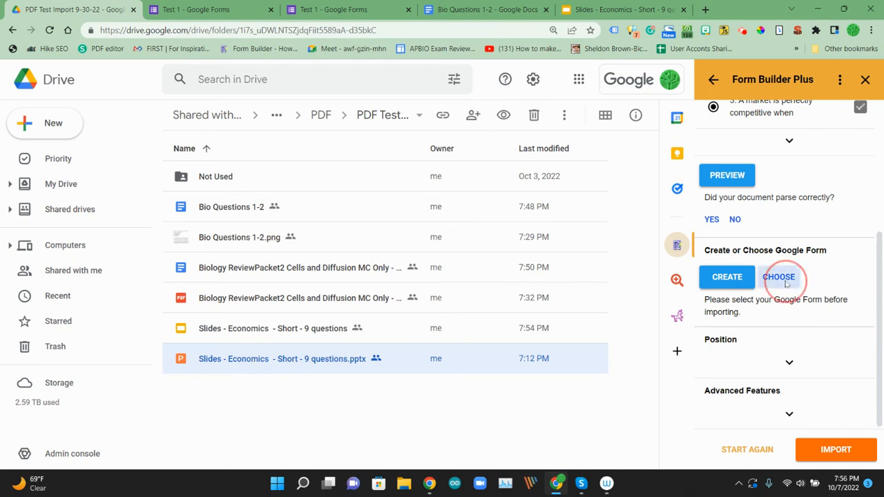
click(779, 277)
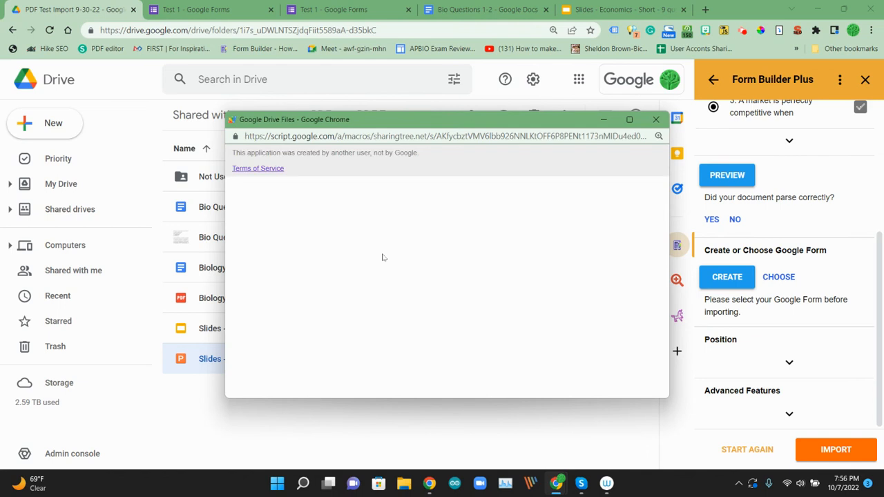
click(779, 276)
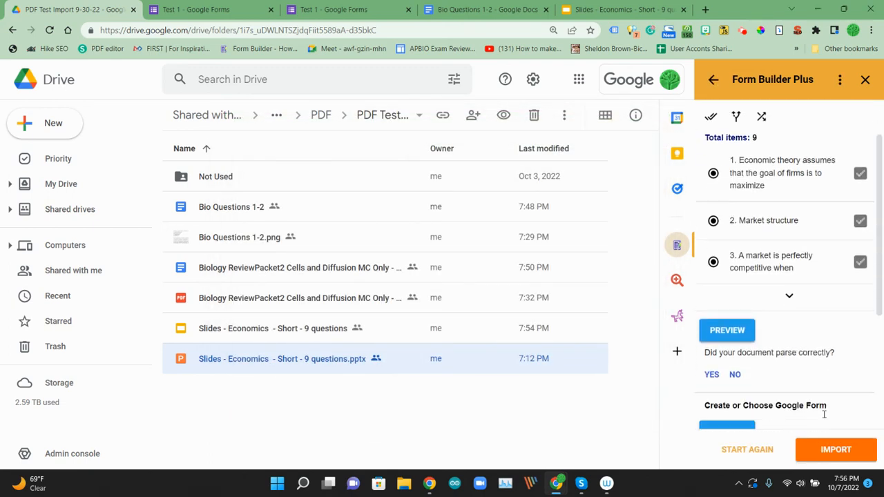
Import the nine economics questions into the Test 1 form
click(836, 449)
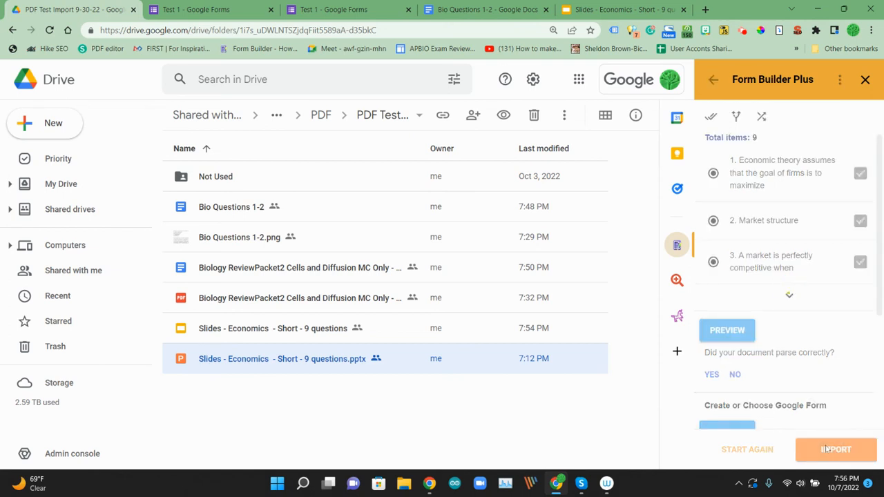
click(836, 450)
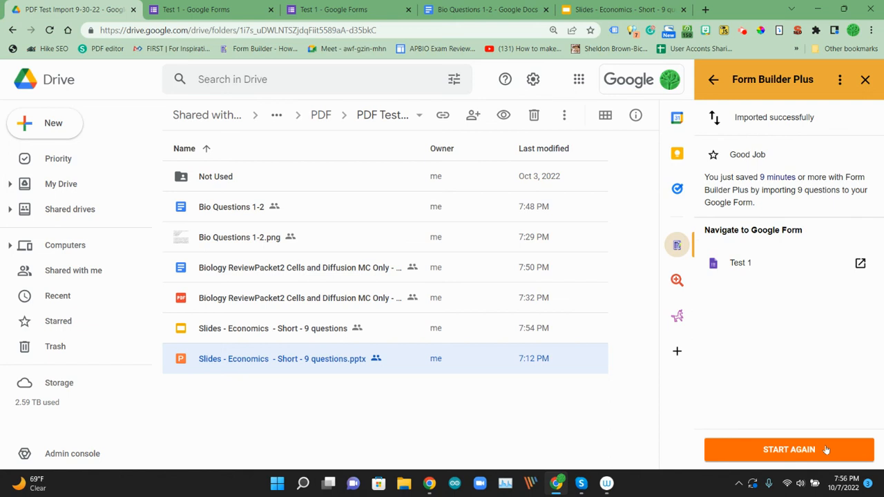
click(740, 263)
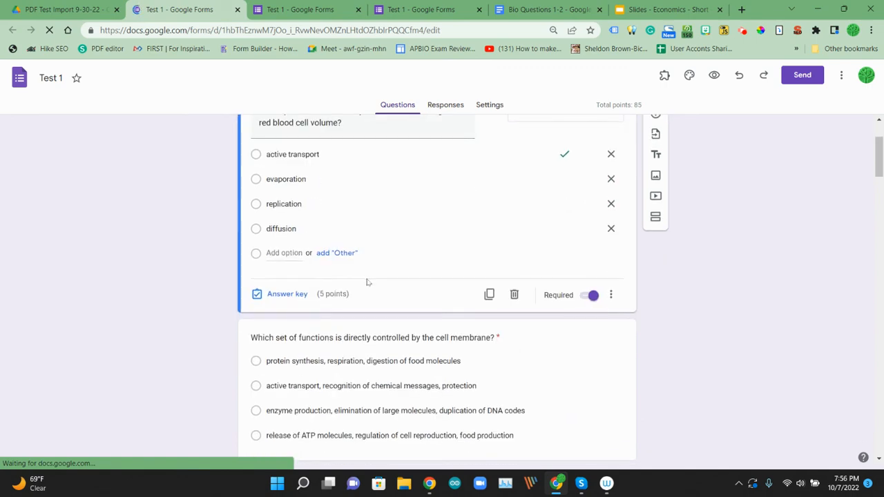
scroll(down, 3)
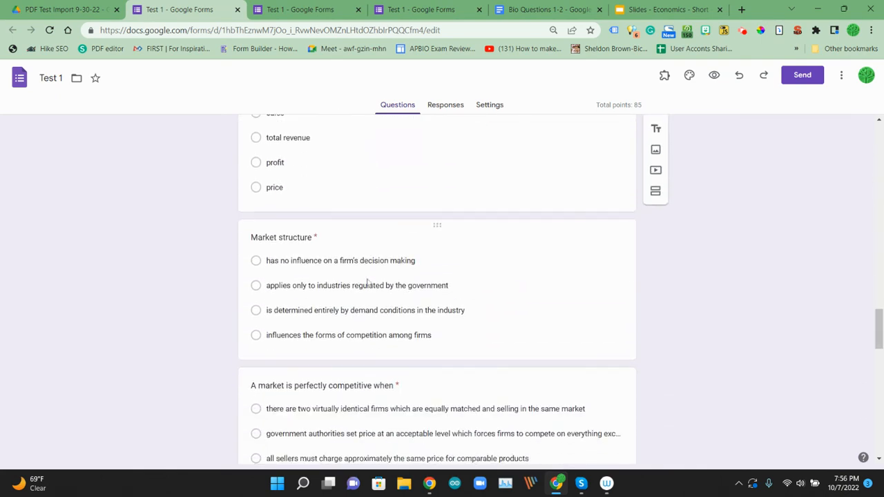
scroll(down, 3)
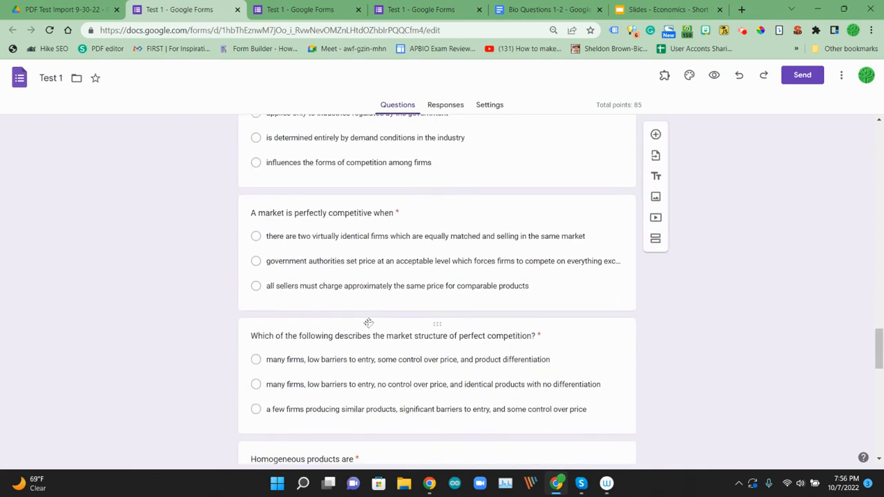
scroll(down, 3)
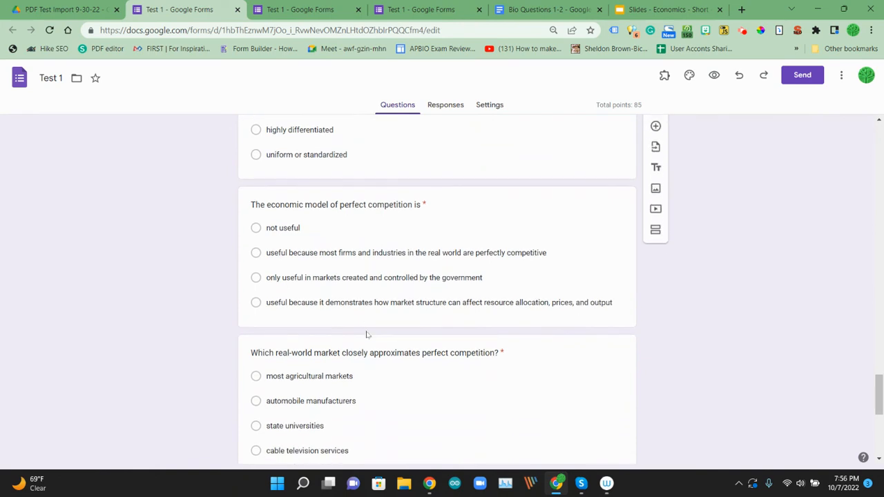
scroll(down, 3)
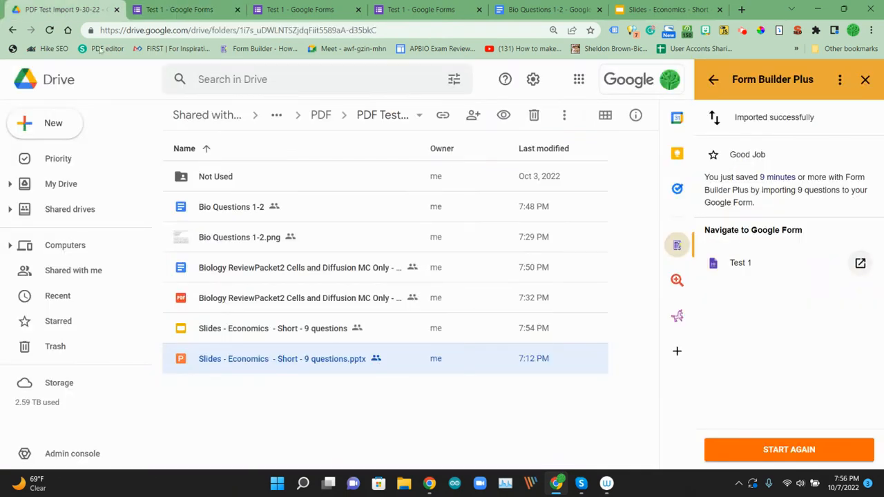
mouse_move(239, 238)
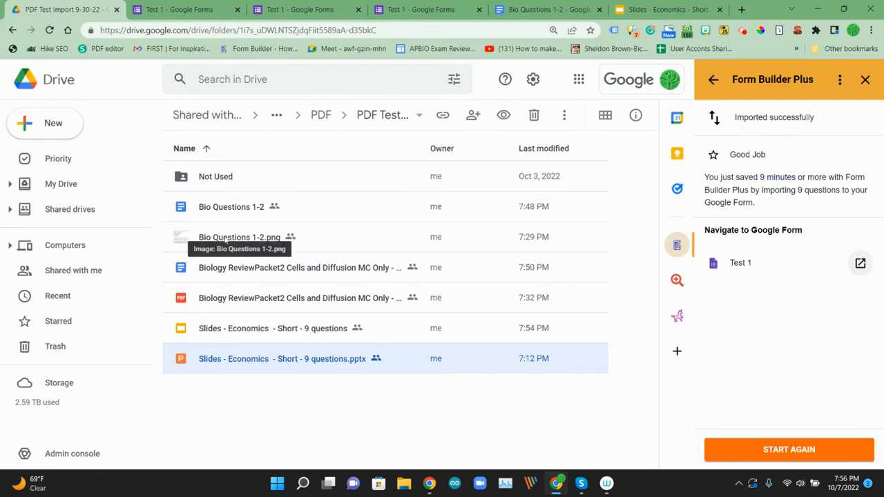
mouse_move(223, 365)
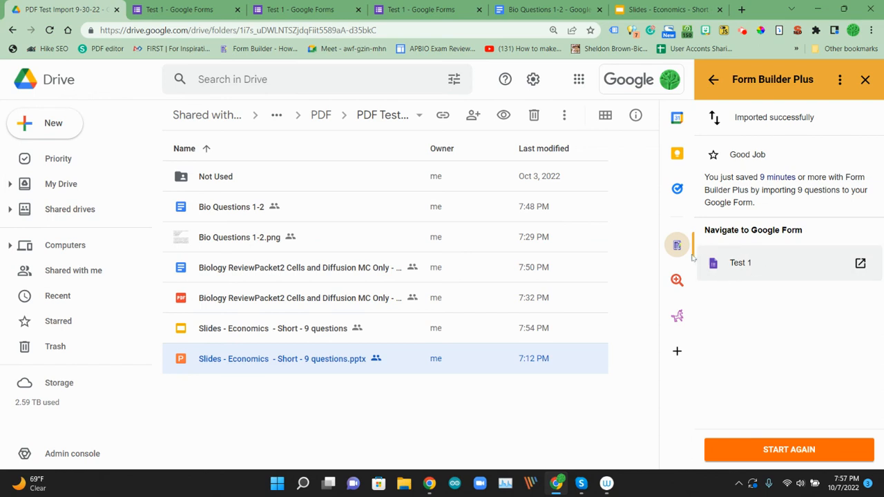
mouse_move(677, 245)
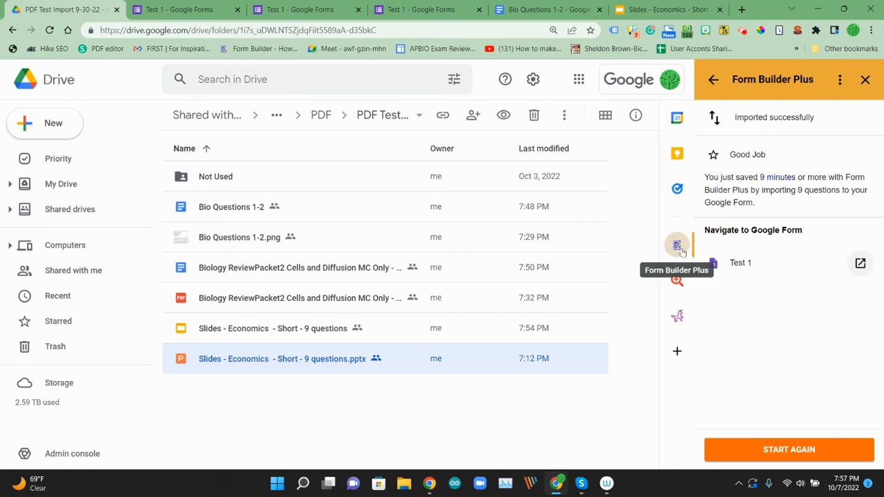
mouse_move(246, 331)
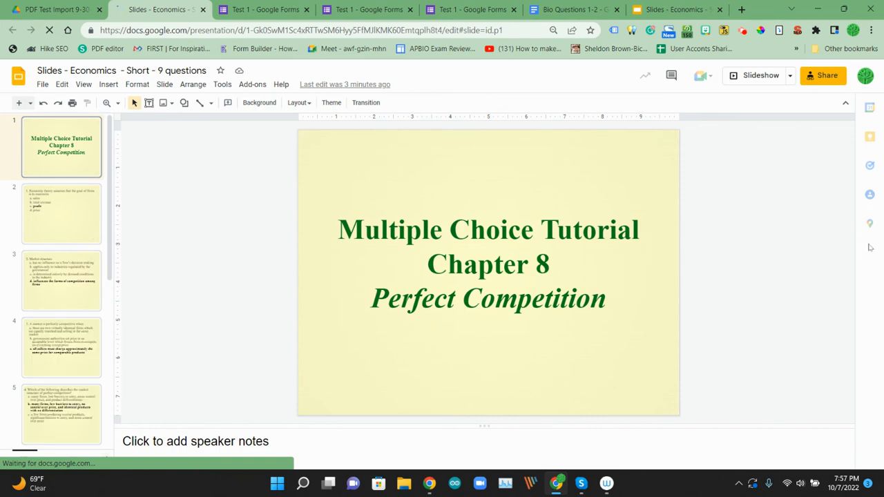
mouse_move(870, 269)
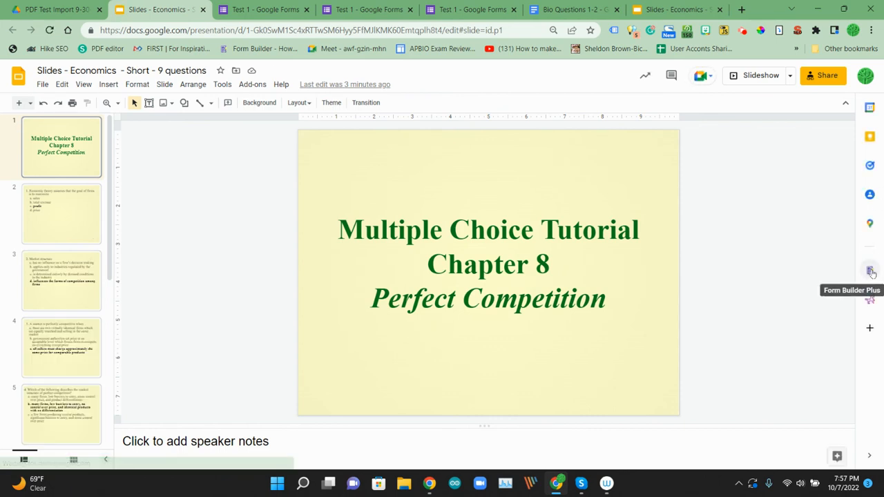
Launch Form Builder Plus inside the economics presentation, then return to Drive
click(871, 269)
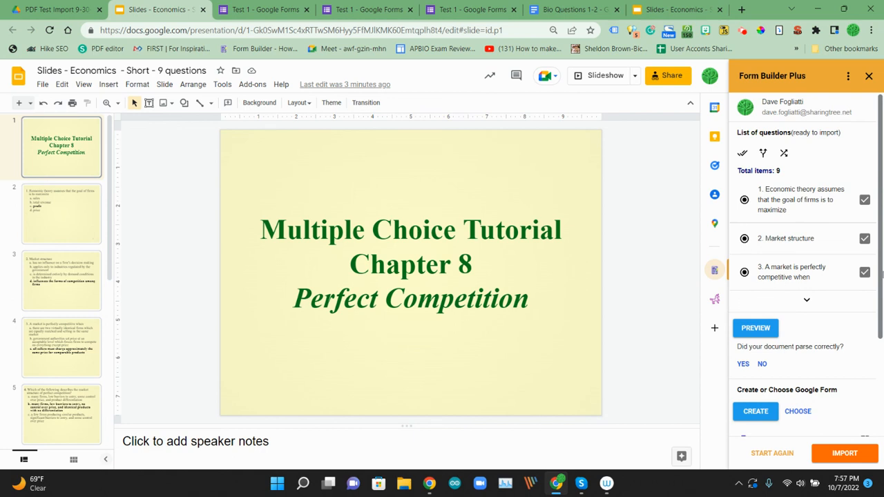
mouse_move(727, 282)
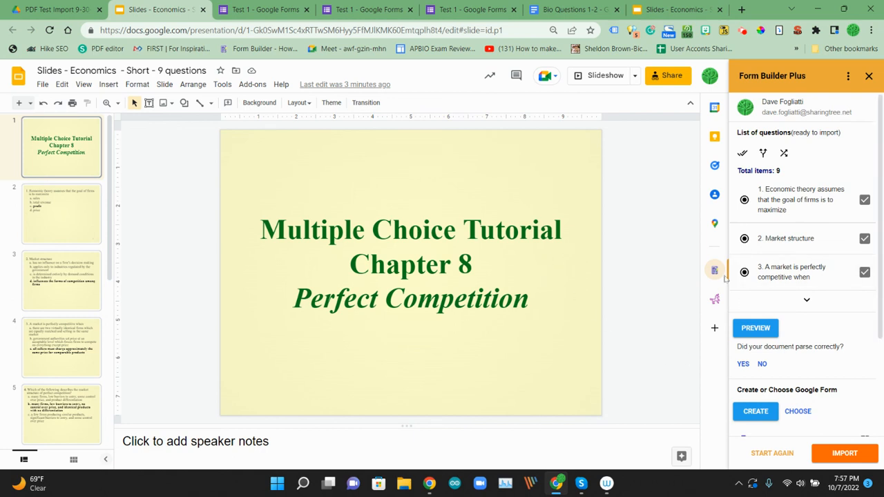
mouse_move(715, 270)
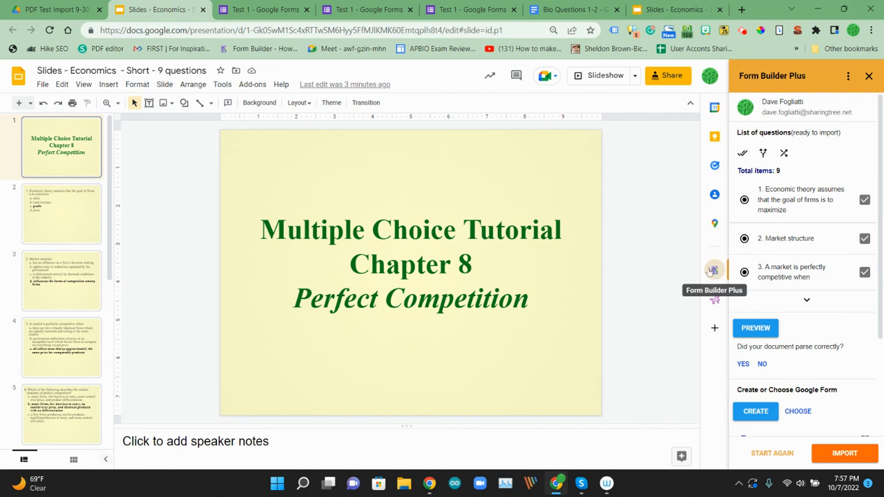
click(49, 12)
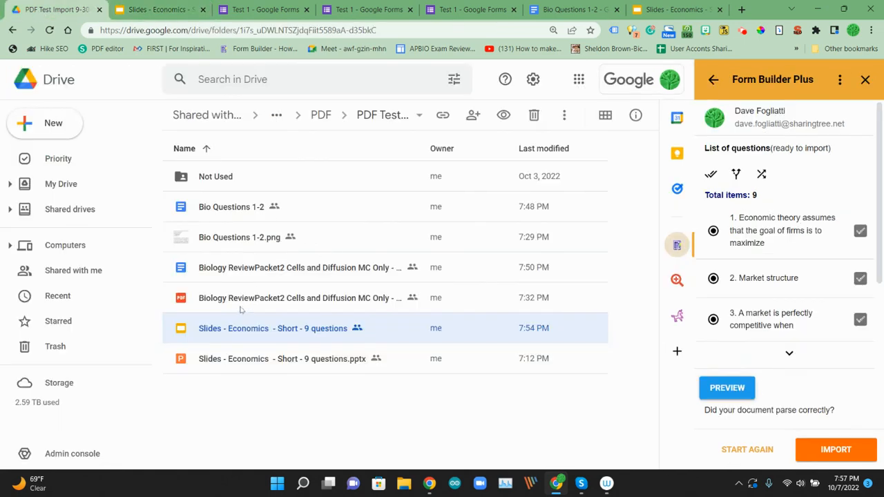
mouse_move(233, 365)
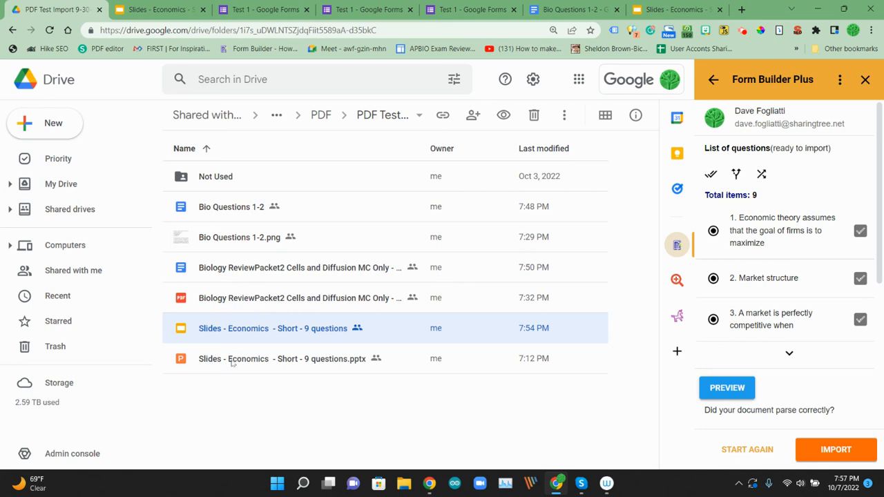
mouse_move(810, 424)
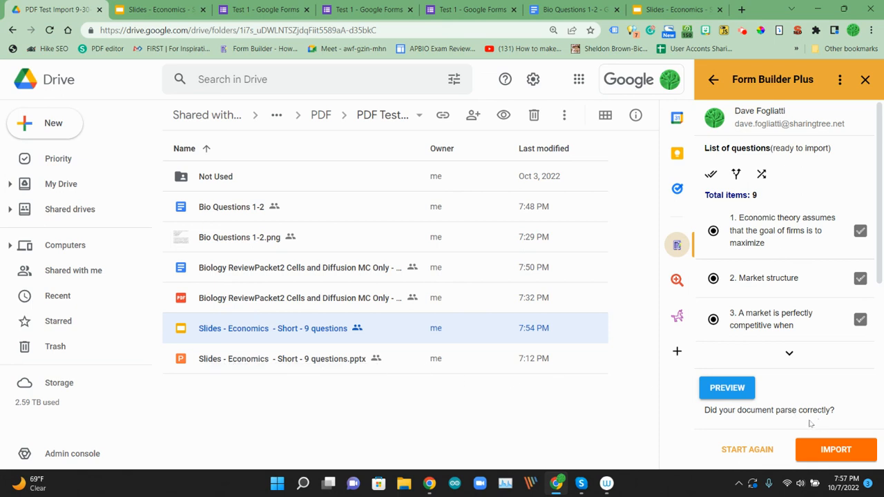
mouse_move(691, 124)
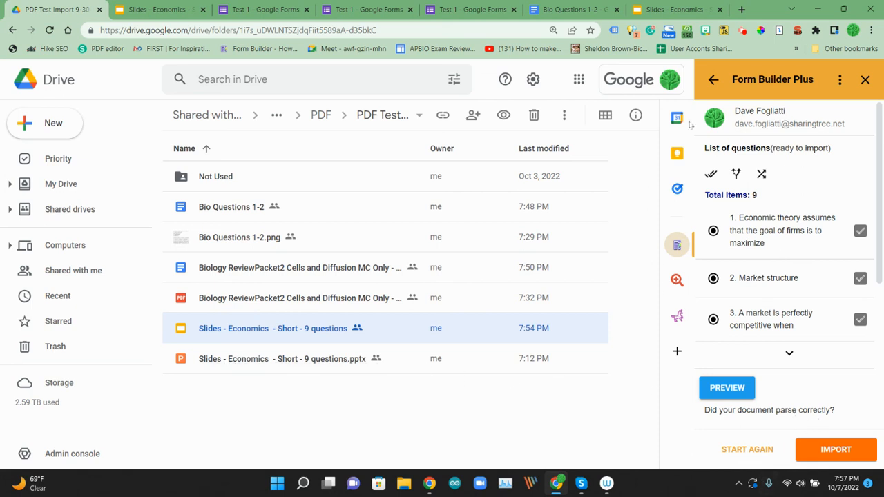